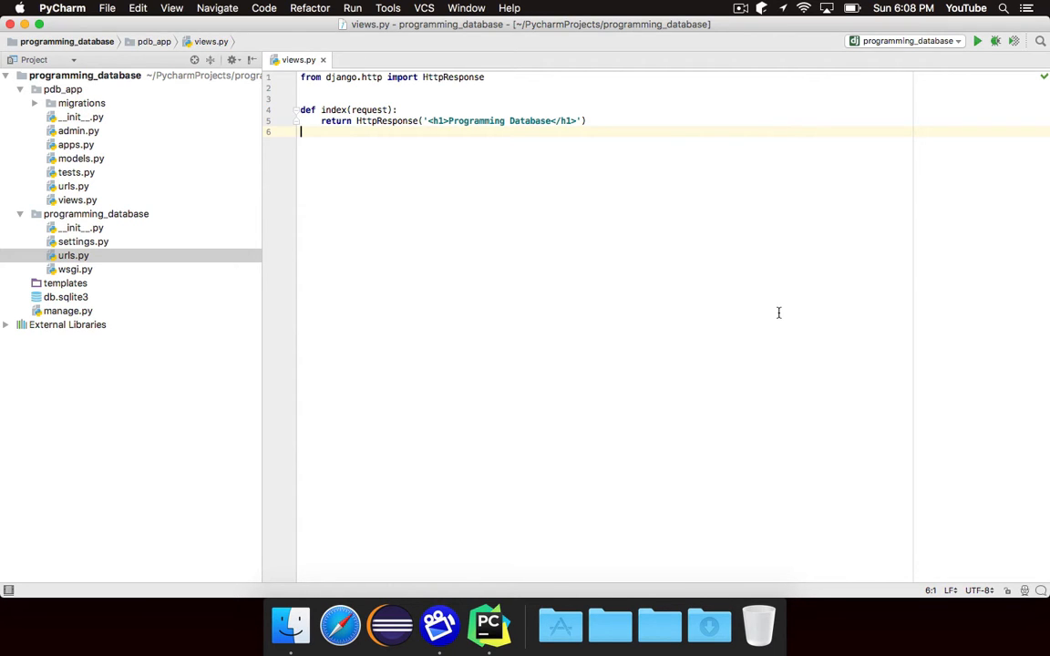
mouse_move(472, 179)
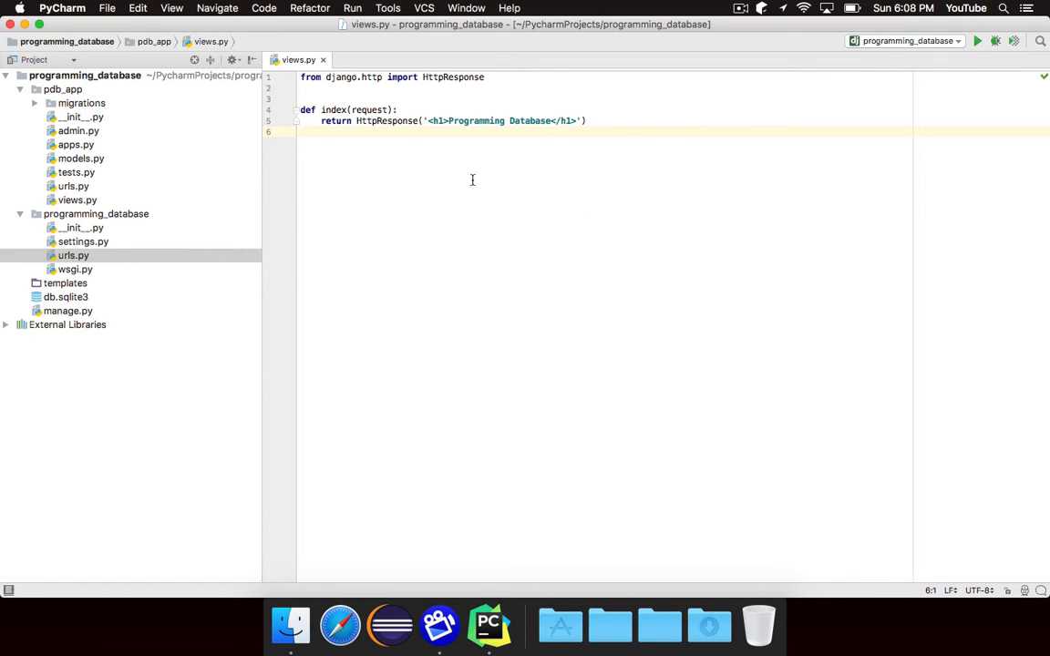
mouse_move(359, 137)
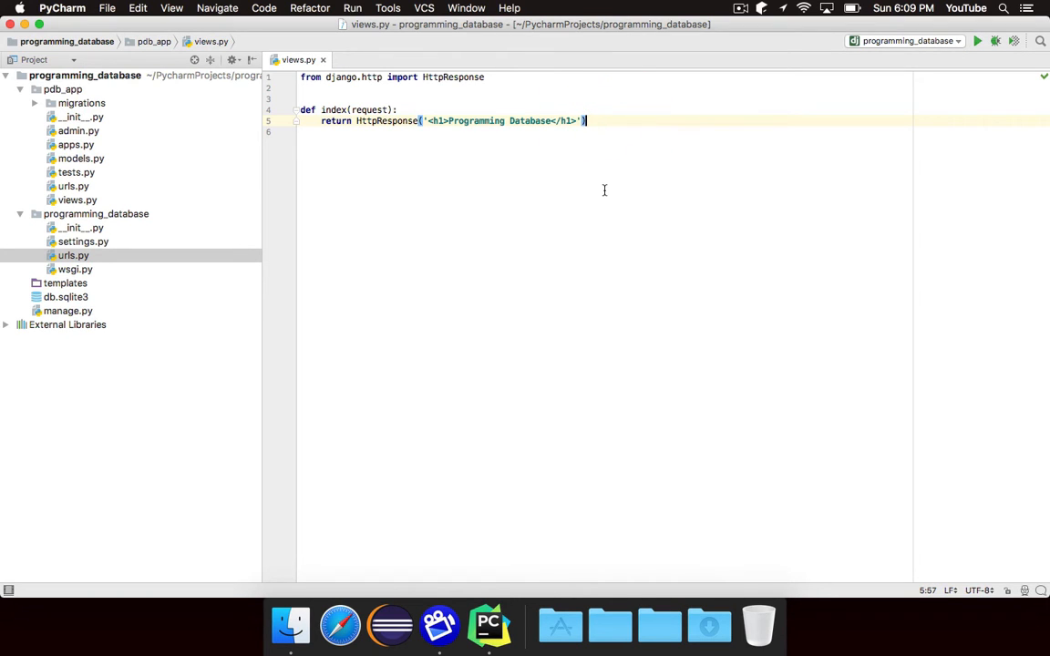
- Create a new index.html file inside the templates folder
key(Return)
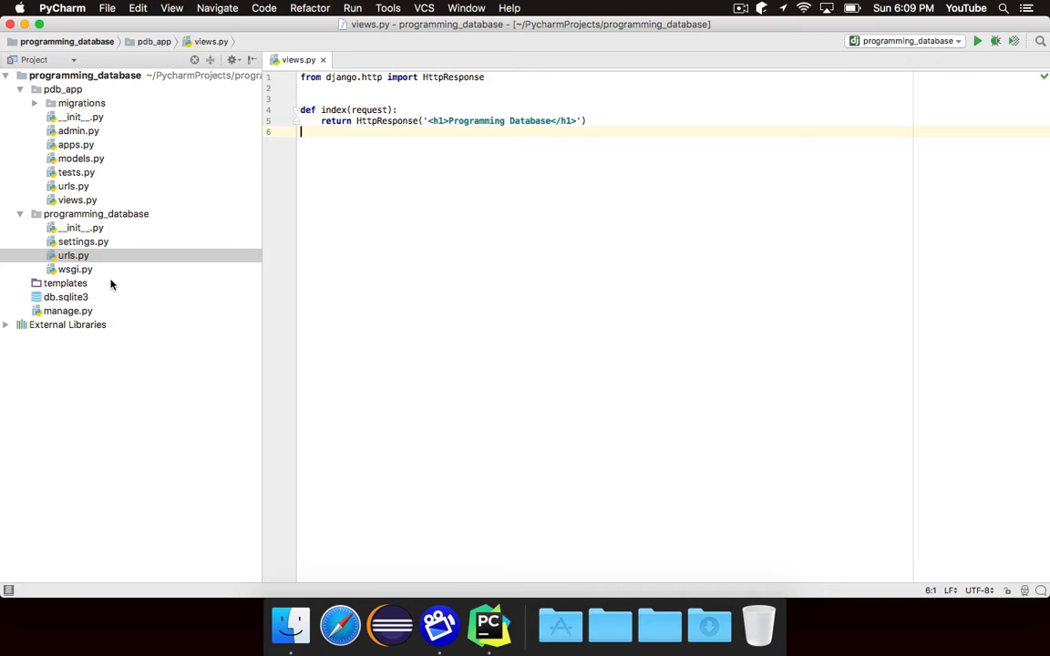
click(65, 282)
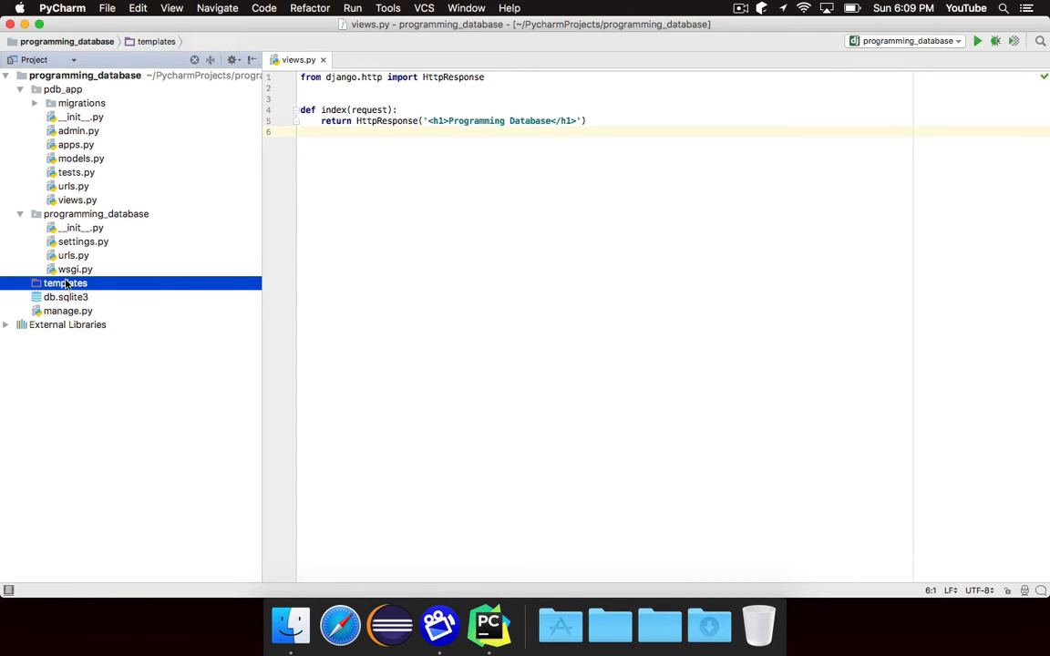
right_click(65, 282)
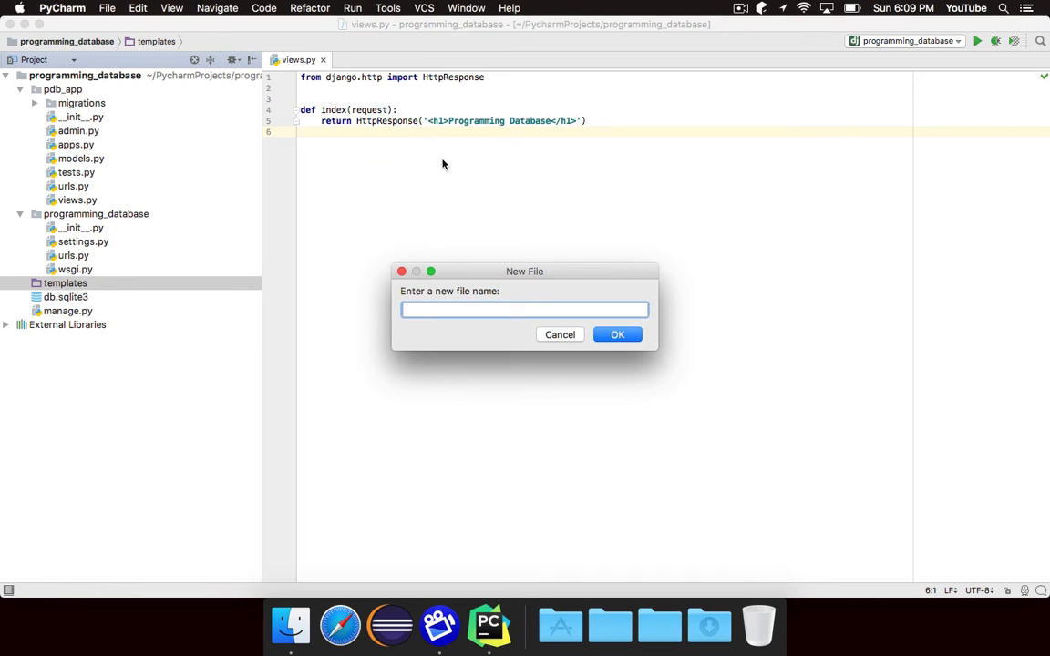
click(617, 334)
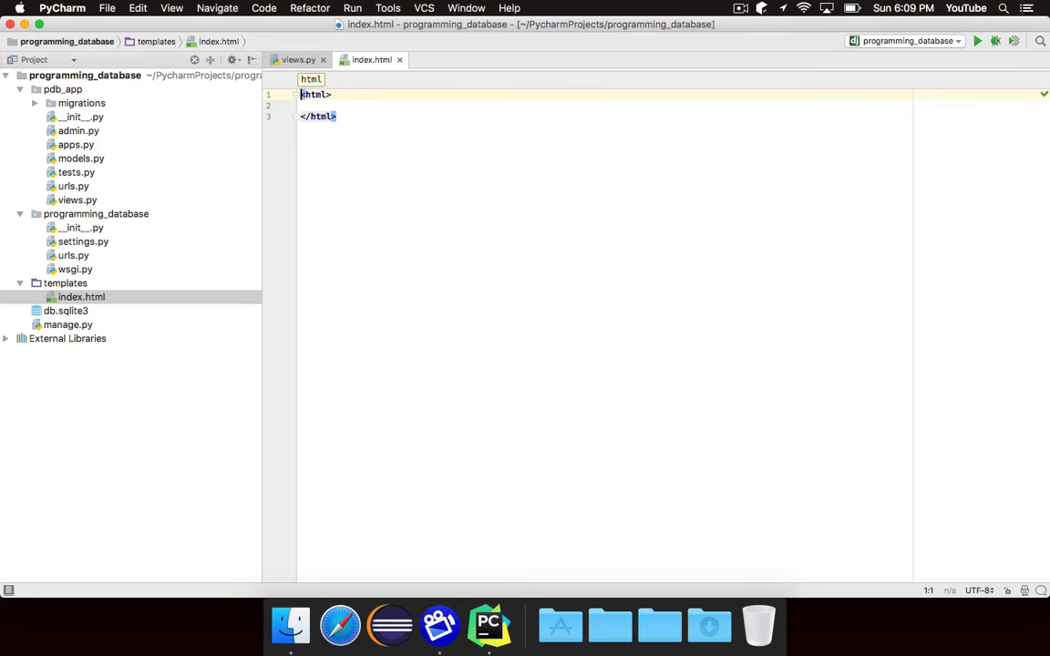
- Start index.html with a doctype and a head titled 'Home - Programming Database'
text(<!doctype html>)
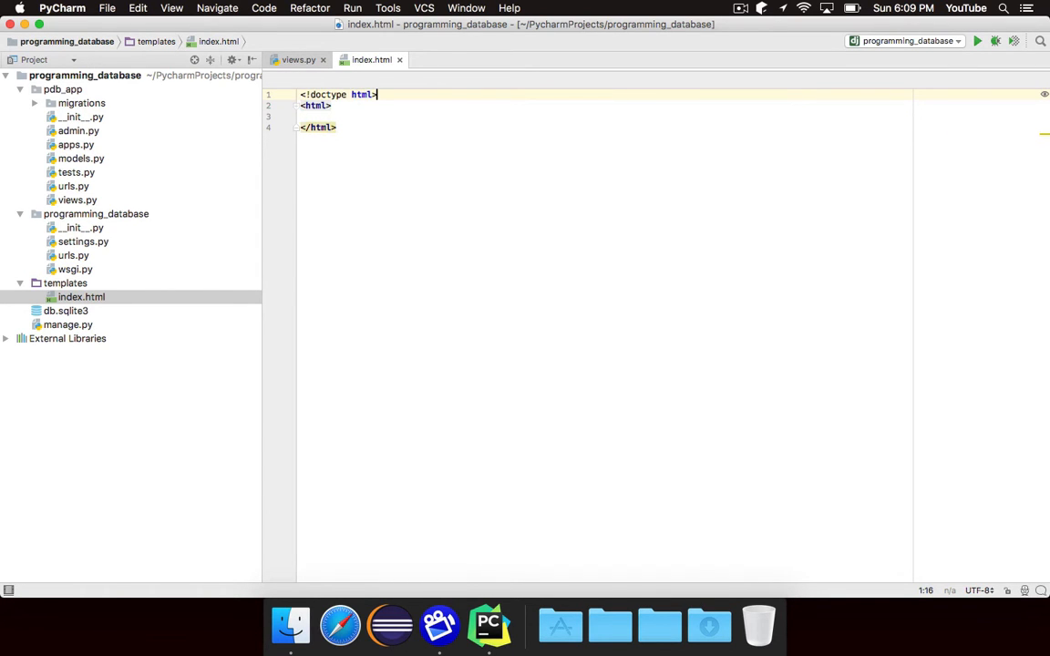
text(<head>)
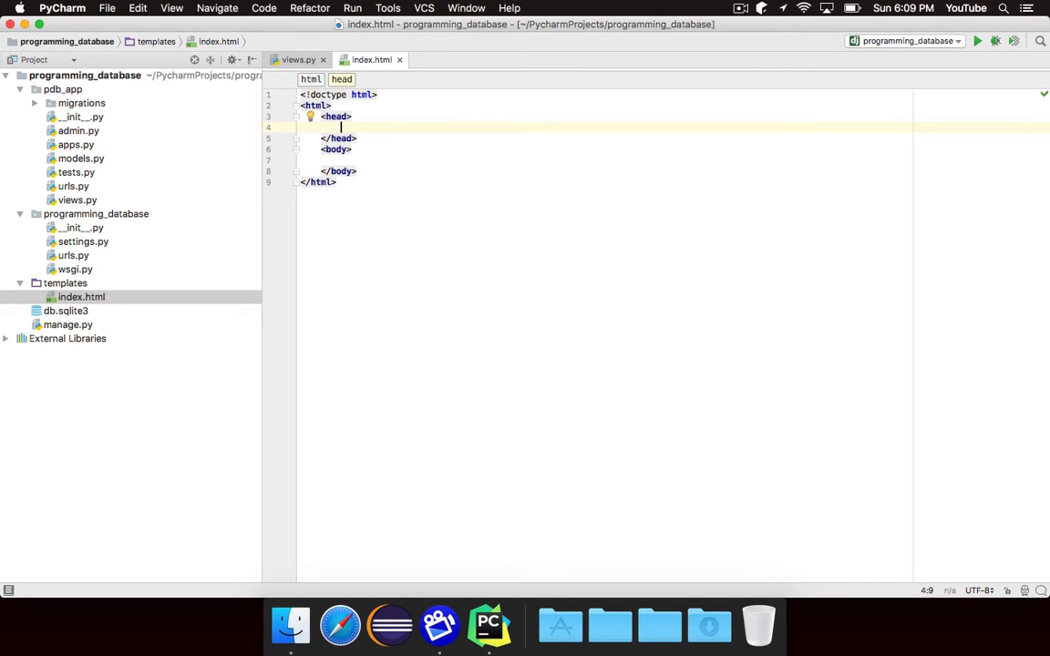
text(<tit)
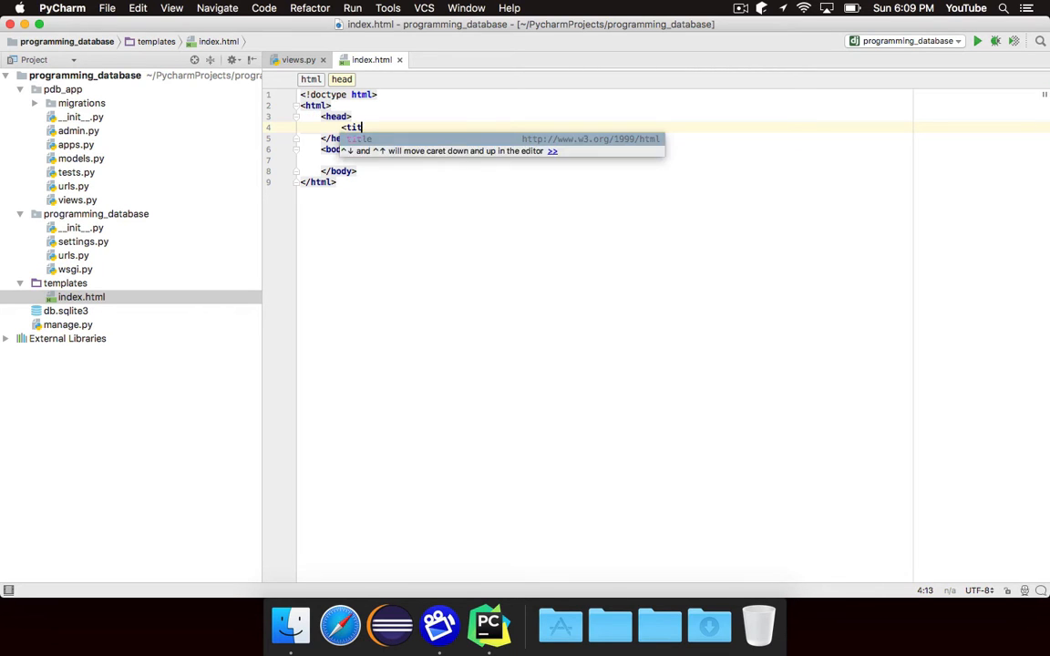
text(Programming Data</title>)
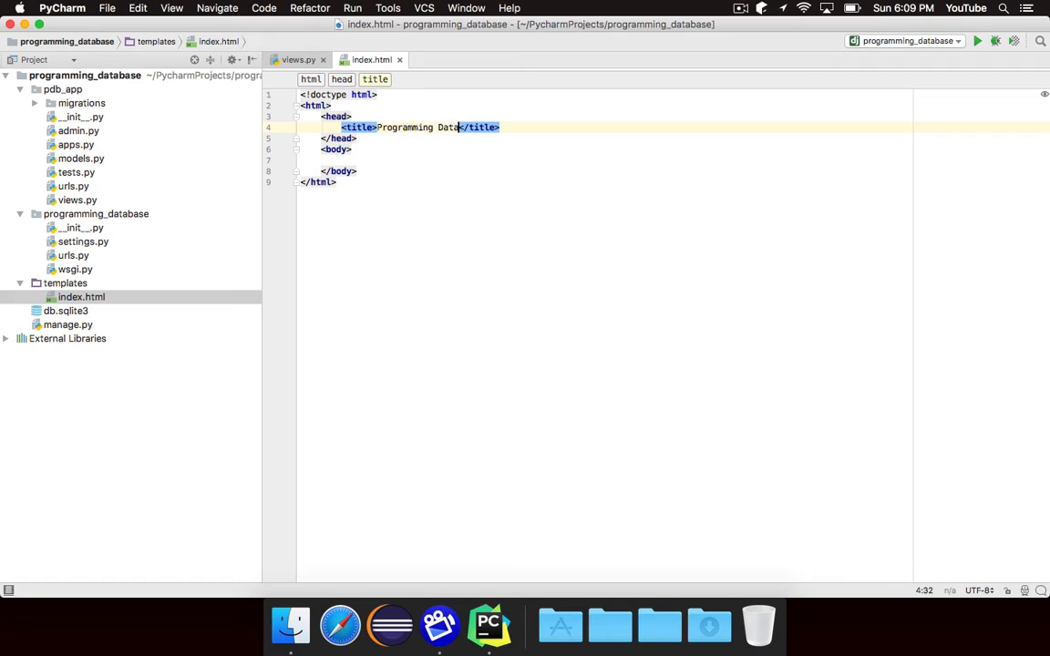
text(HGome -)
click(605, 160)
text(<h1></h1>)
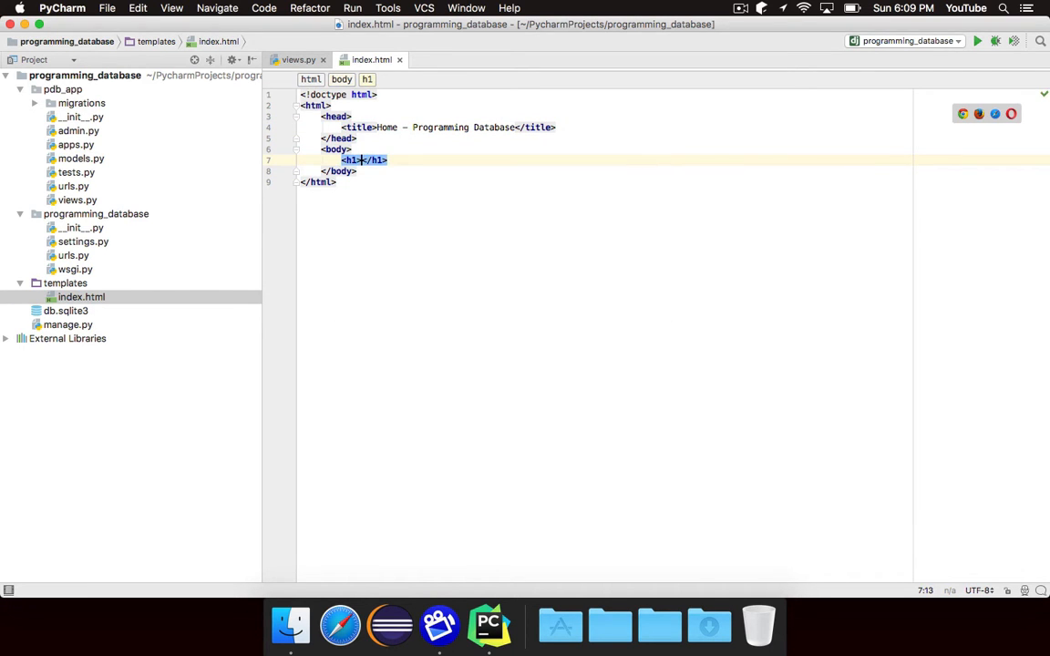
- Add a 'Programming Database' h1 heading to the body
click(298, 59)
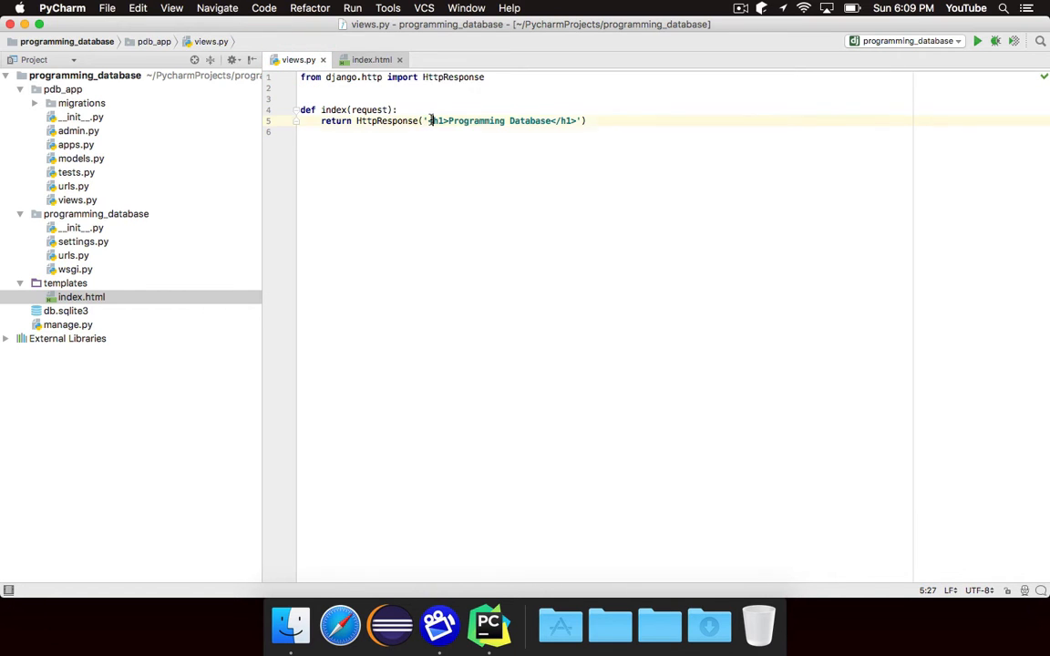
click(369, 59)
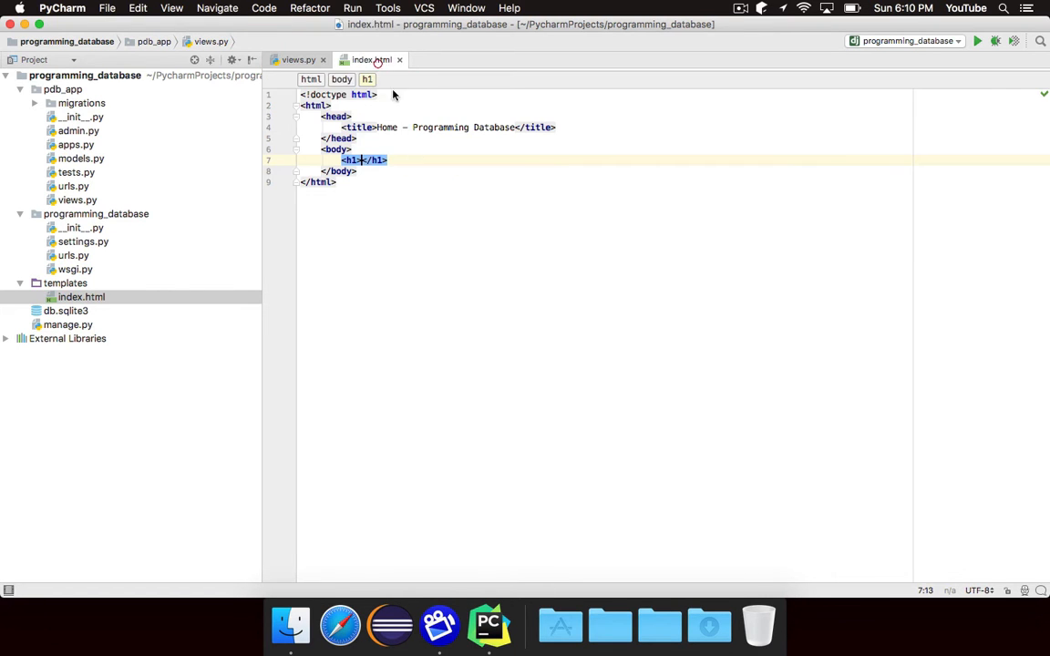
text(Programming Database)
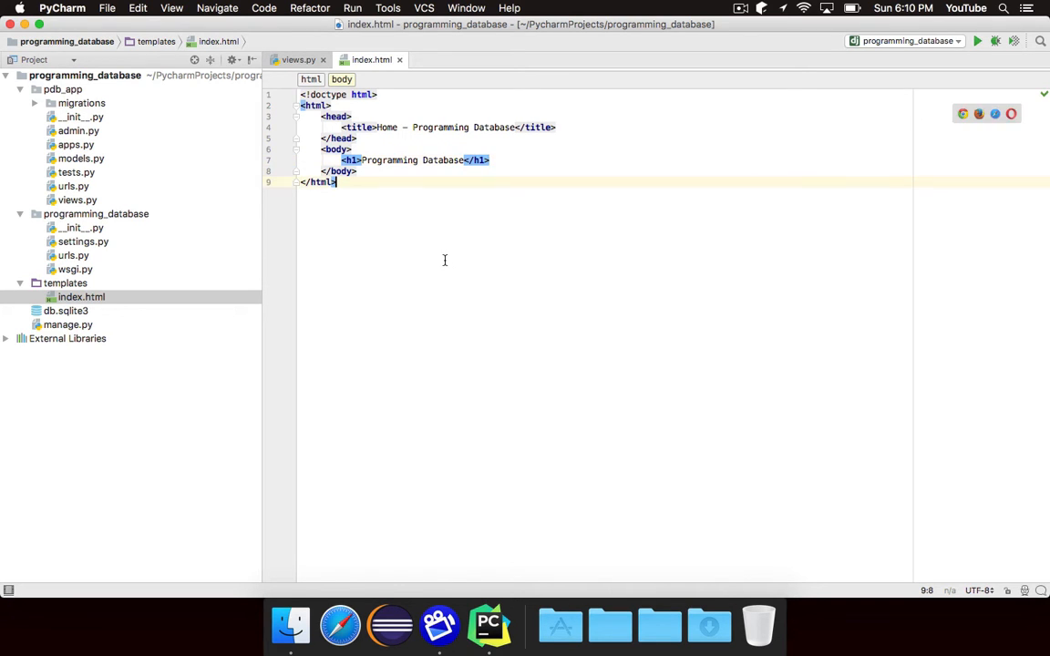
click(506, 160)
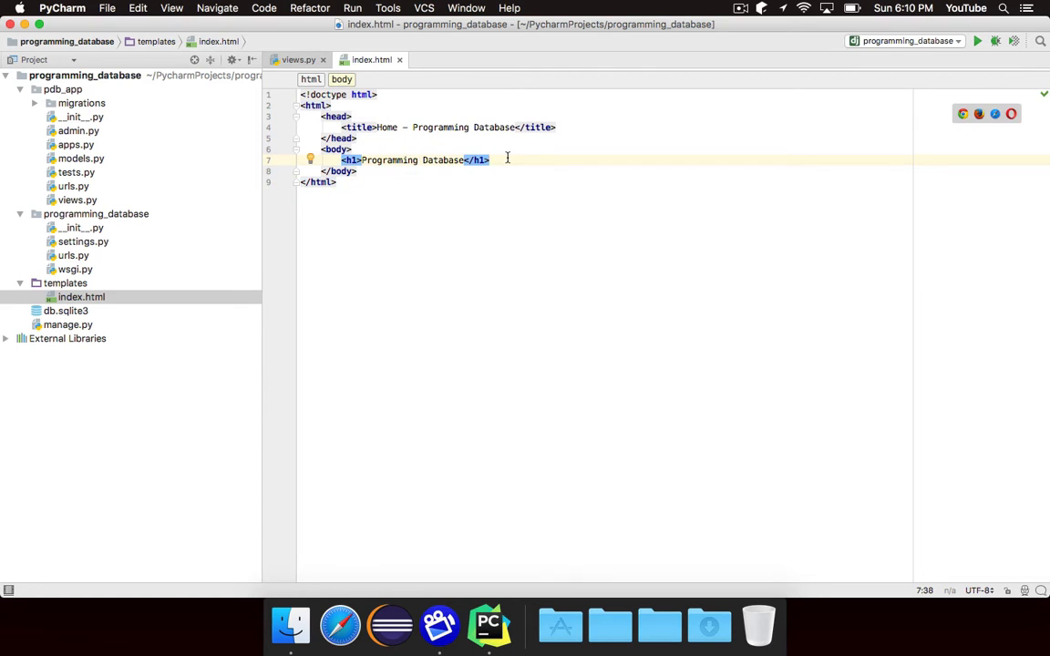
text({{ }})
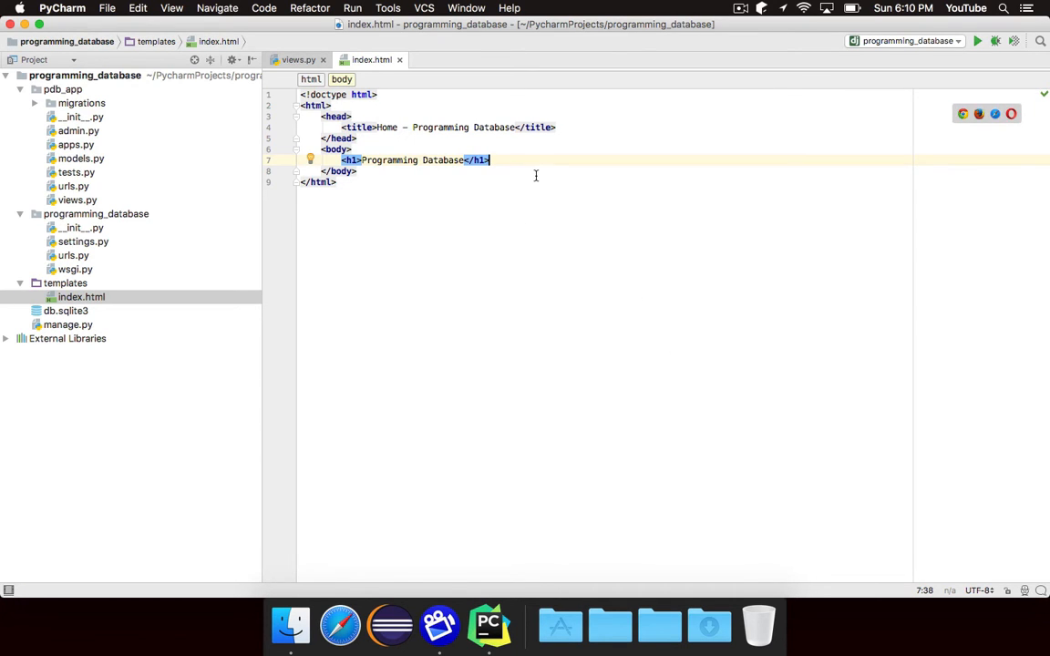
mouse_move(287, 79)
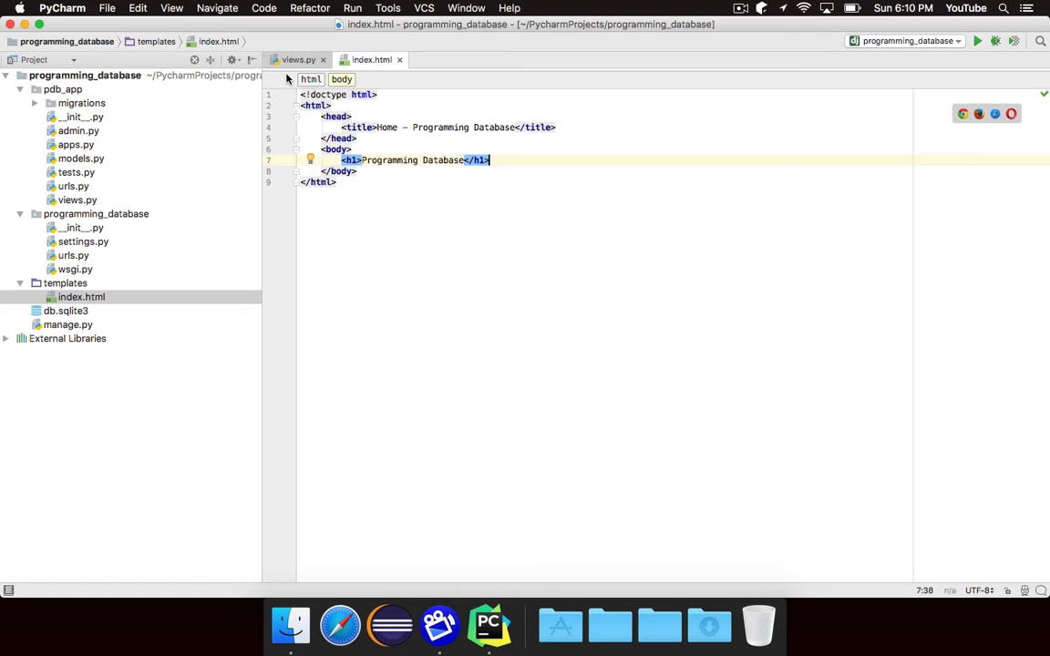
- In views.py, set template = loader.get_template('index.html'), importing loader from django.template
click(298, 59)
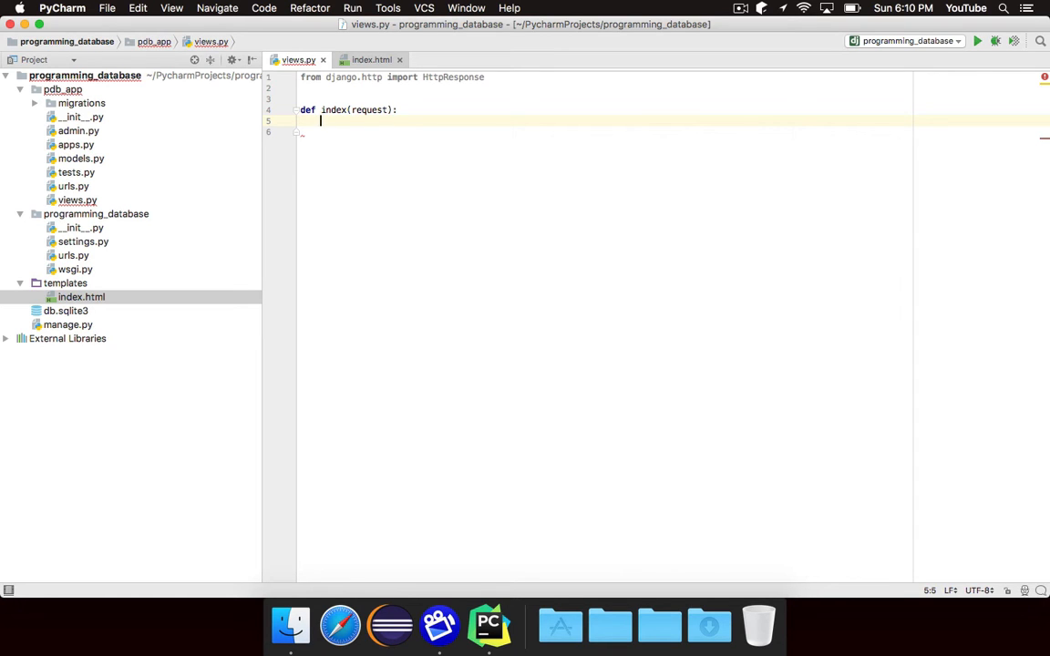
text(ten)
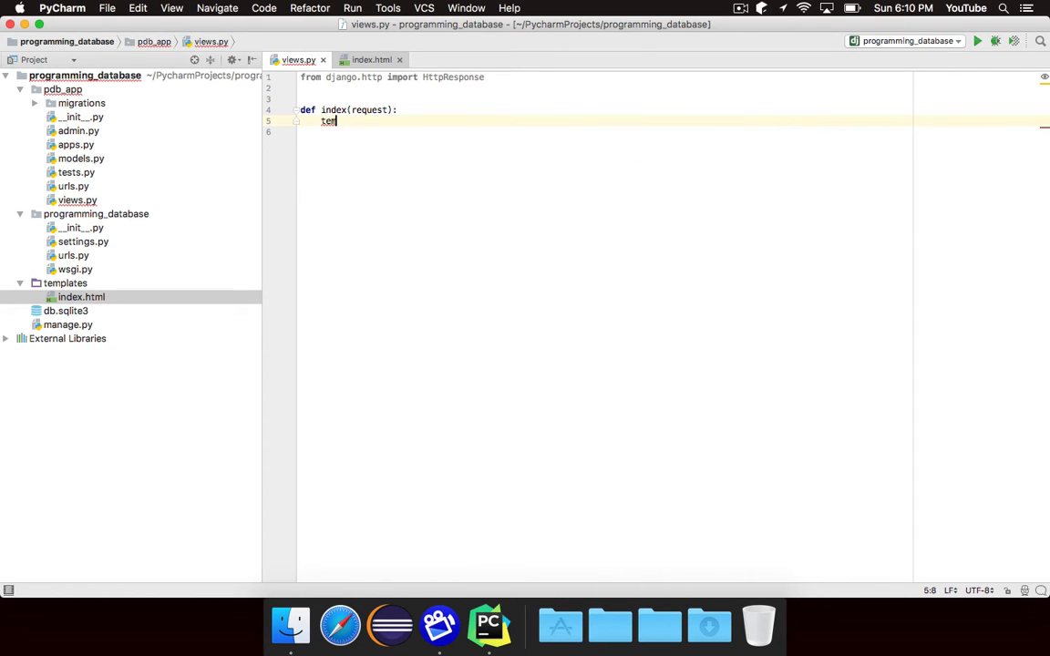
text(plate =)
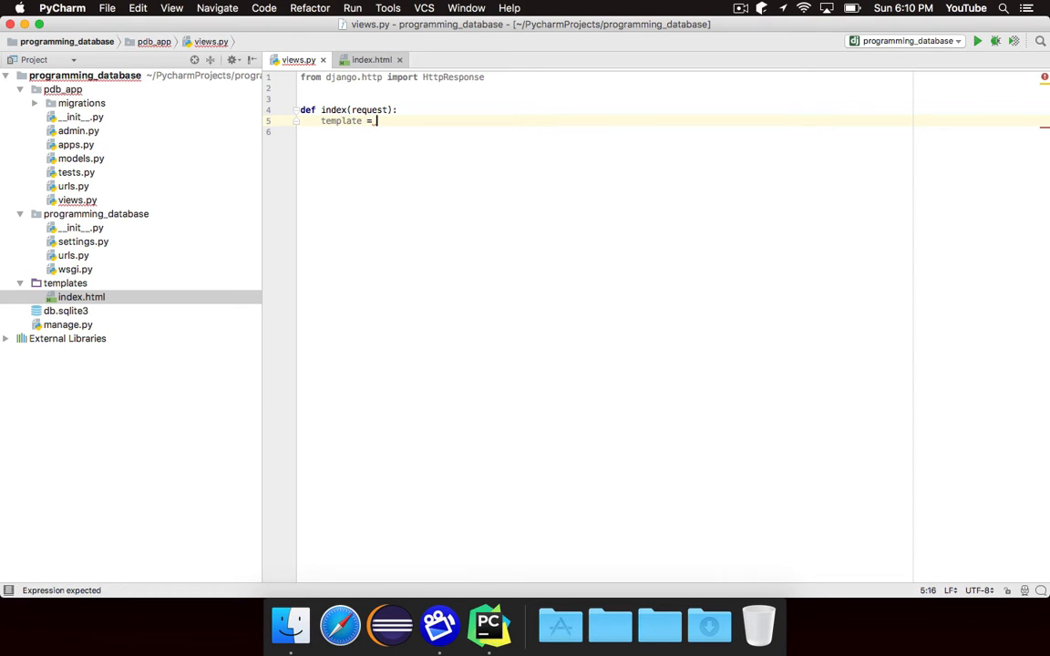
text(loader.get)
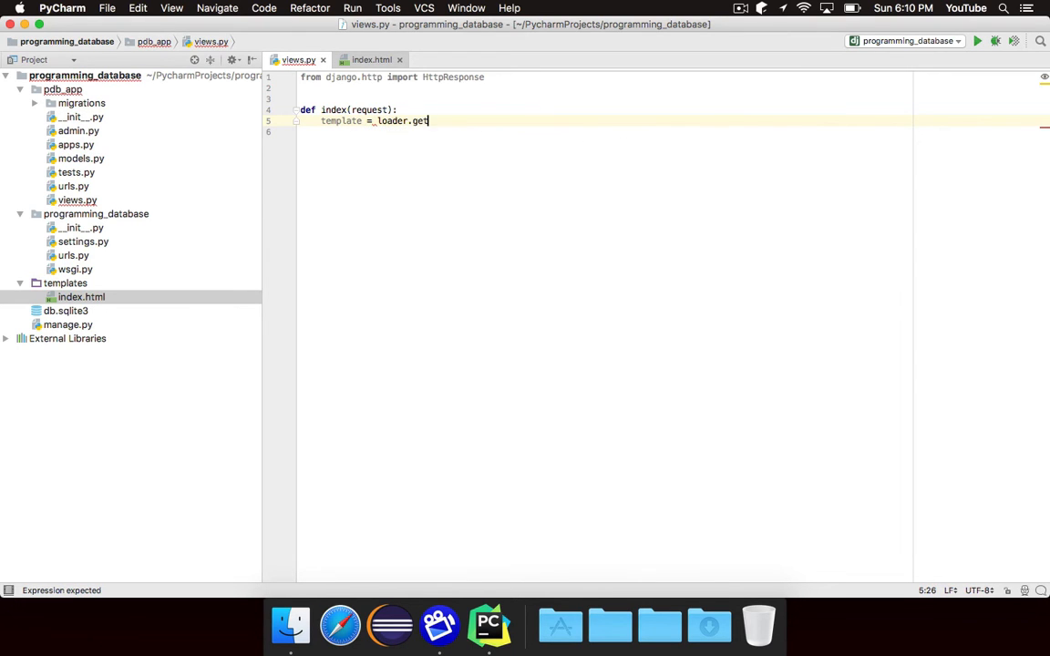
text(_template('index'))
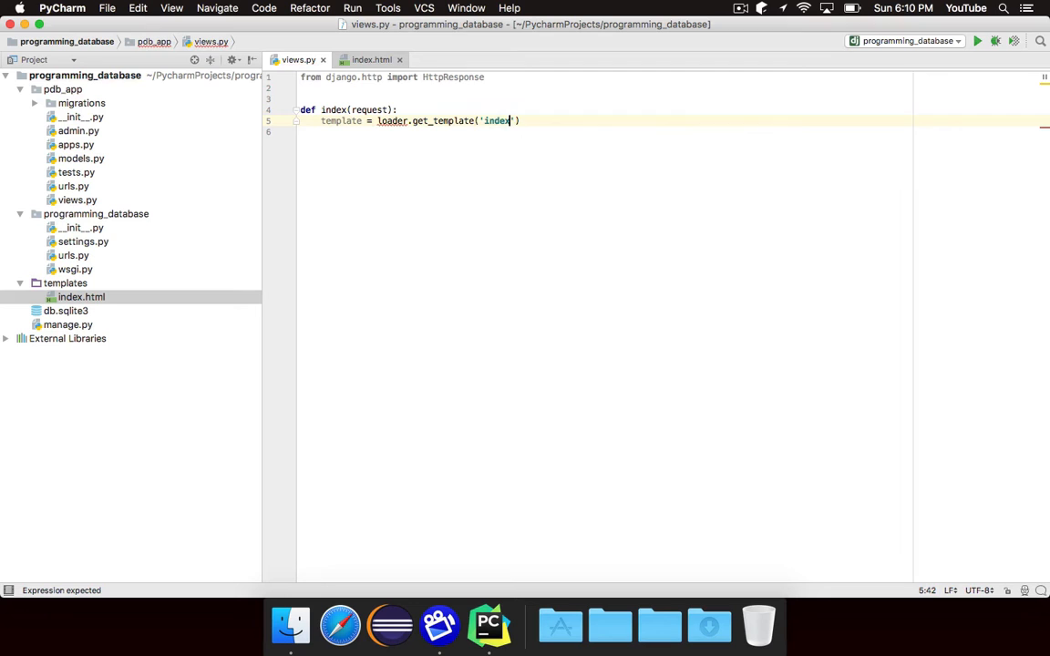
click(394, 120)
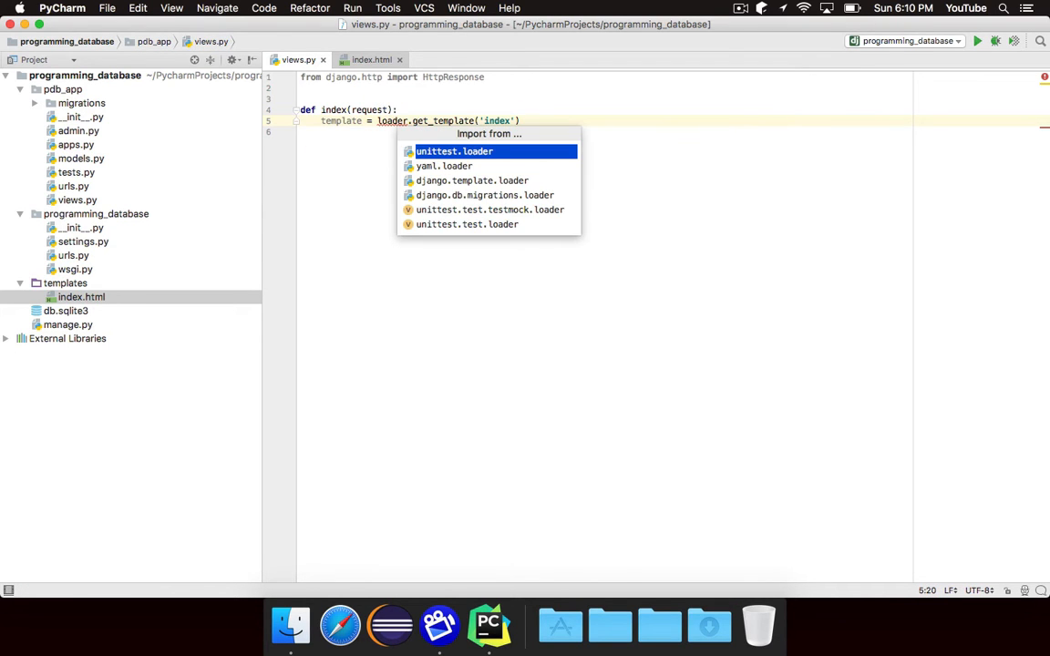
key(down)
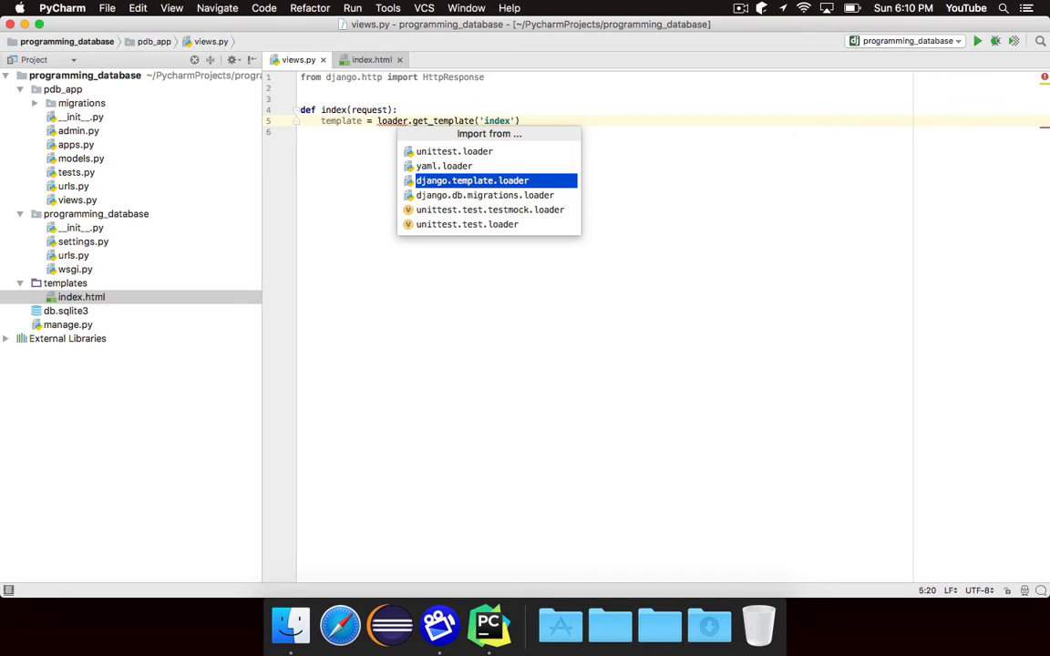
click(471, 180)
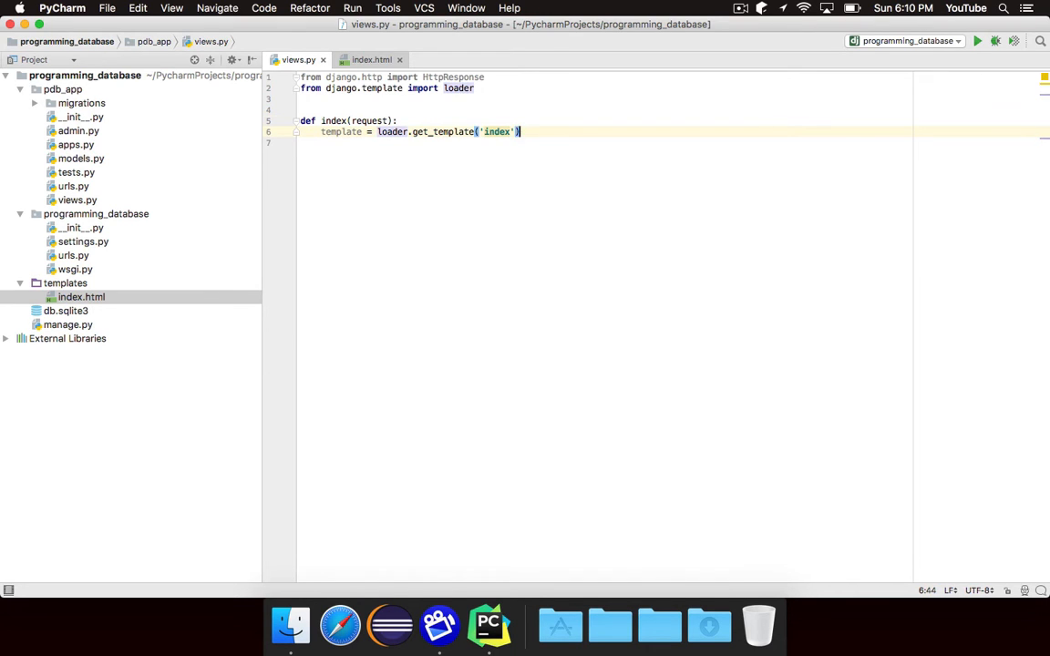
text(.html)
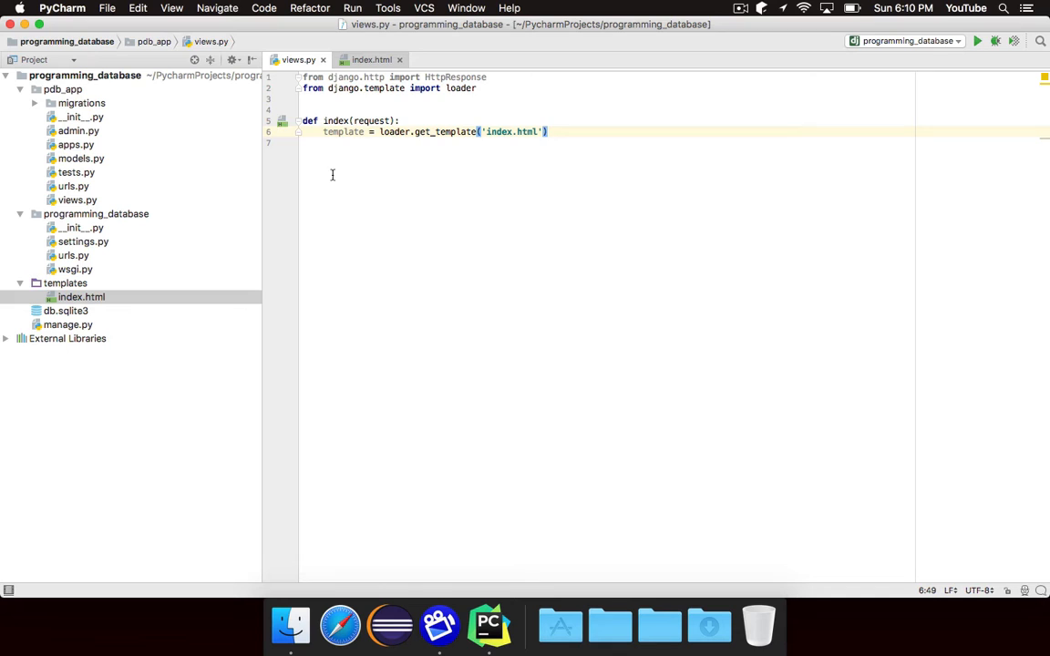
- Glance at index.html, then return to the index view in views.py
click(371, 59)
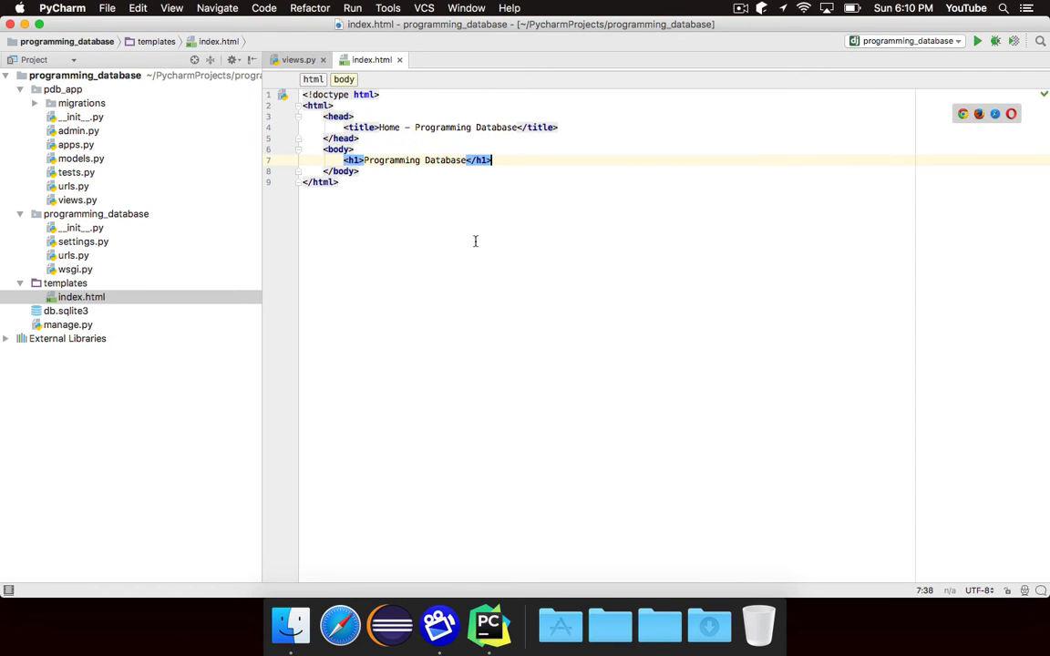
mouse_move(539, 143)
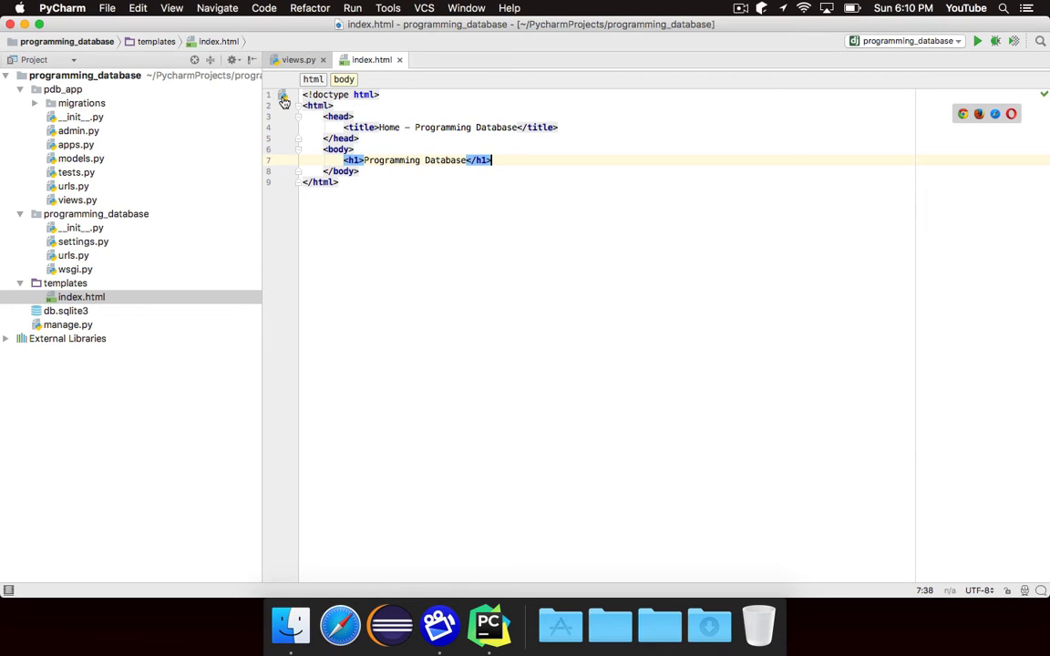
click(298, 59)
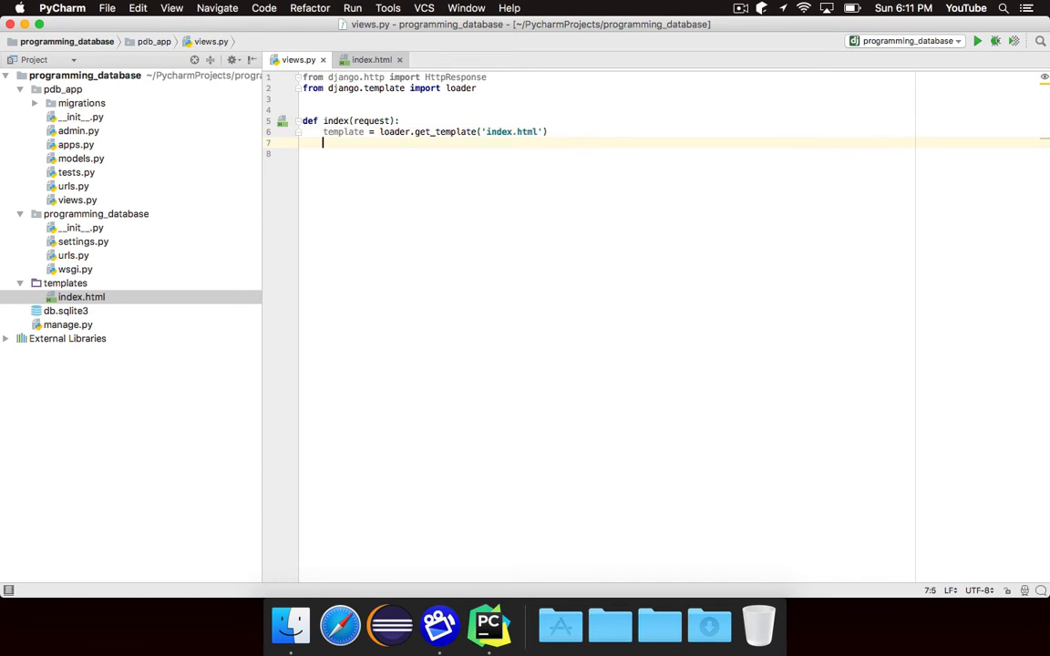
- Add an empty context, return HttpResponse(template.render(context, request)), and run the server
text(context =)
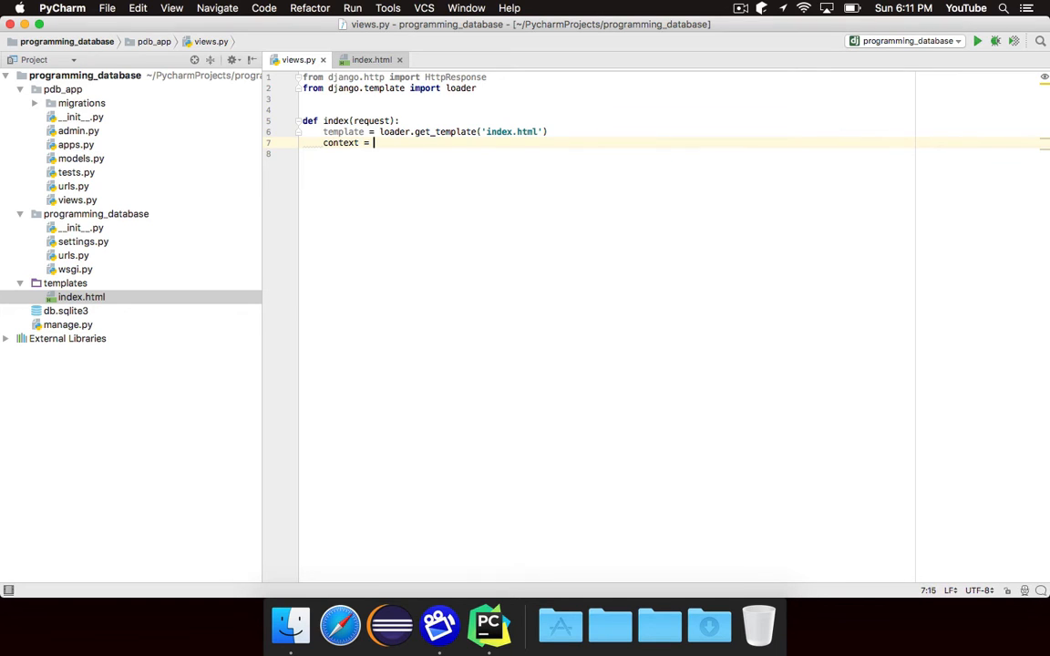
text({)
text(return)
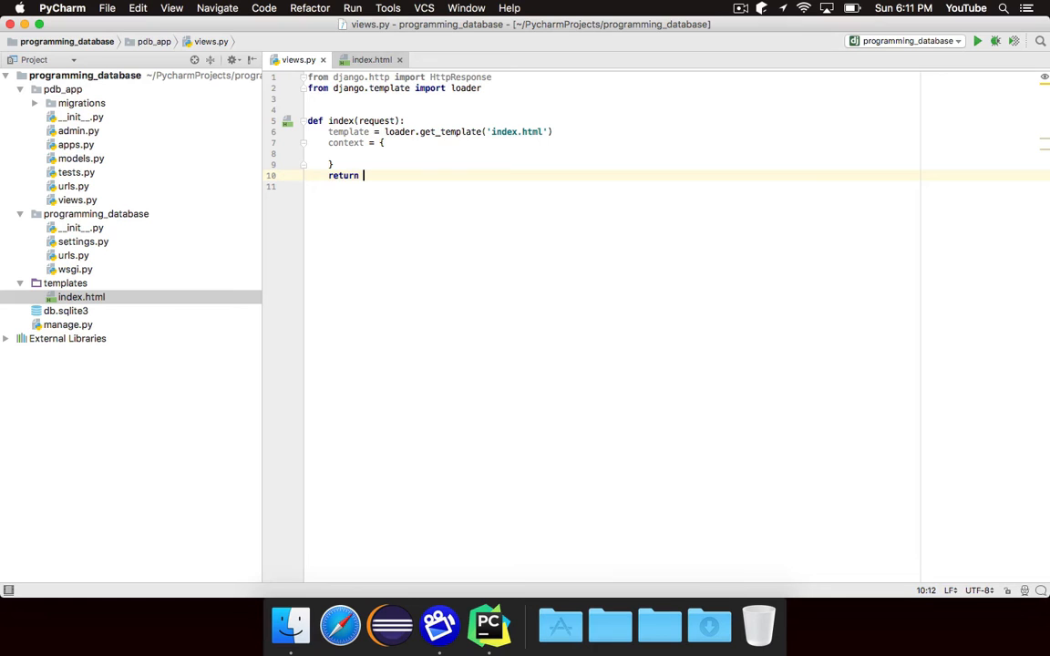
text(HttpResponse()
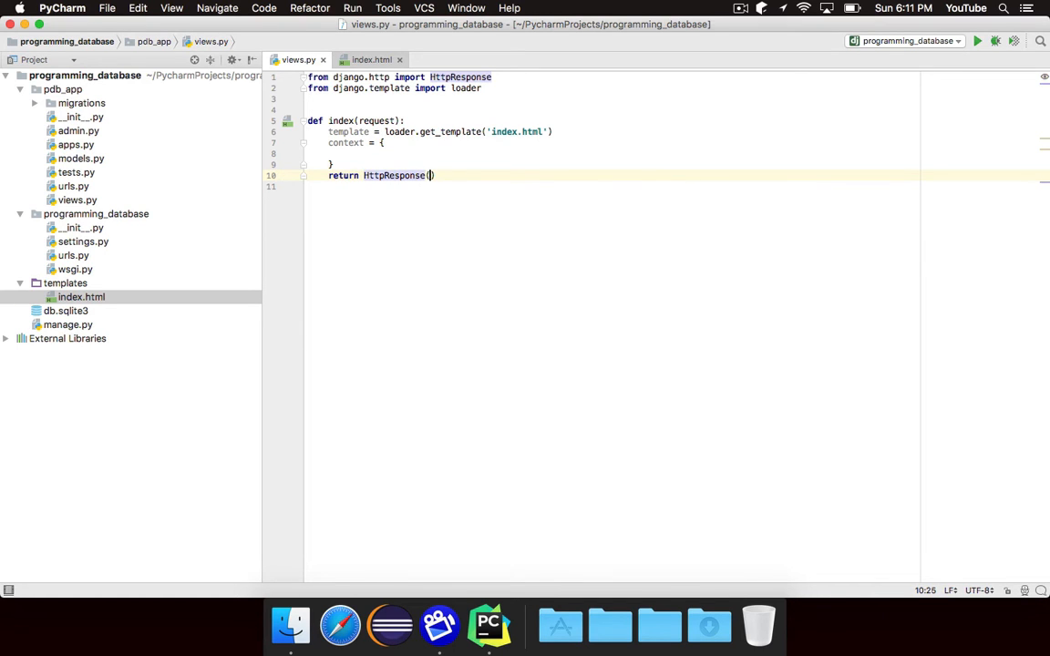
text(template.)
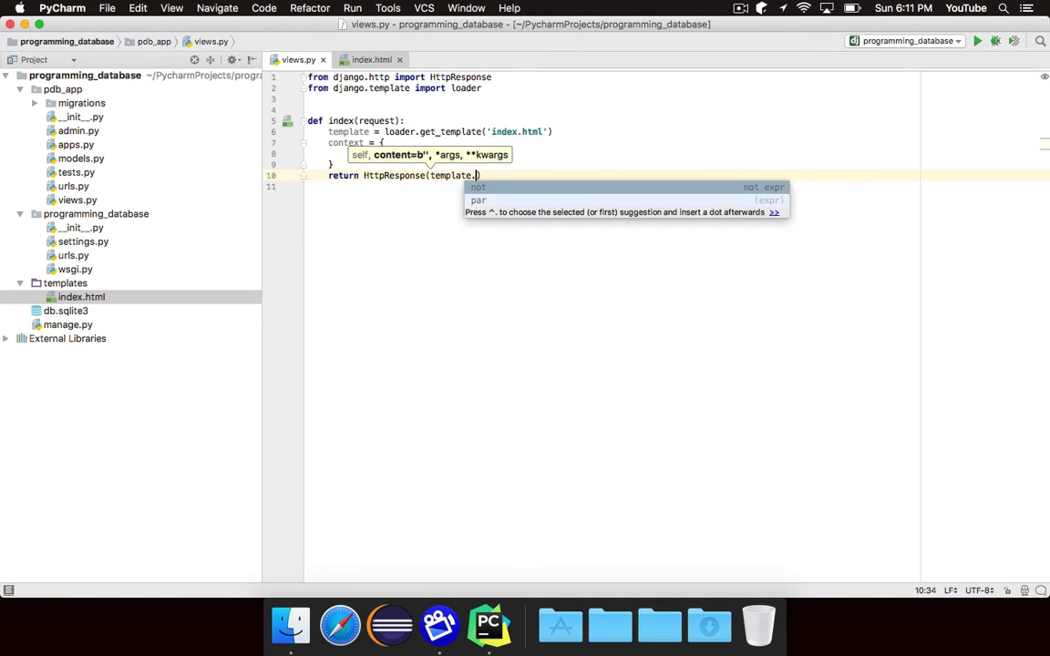
text(render()
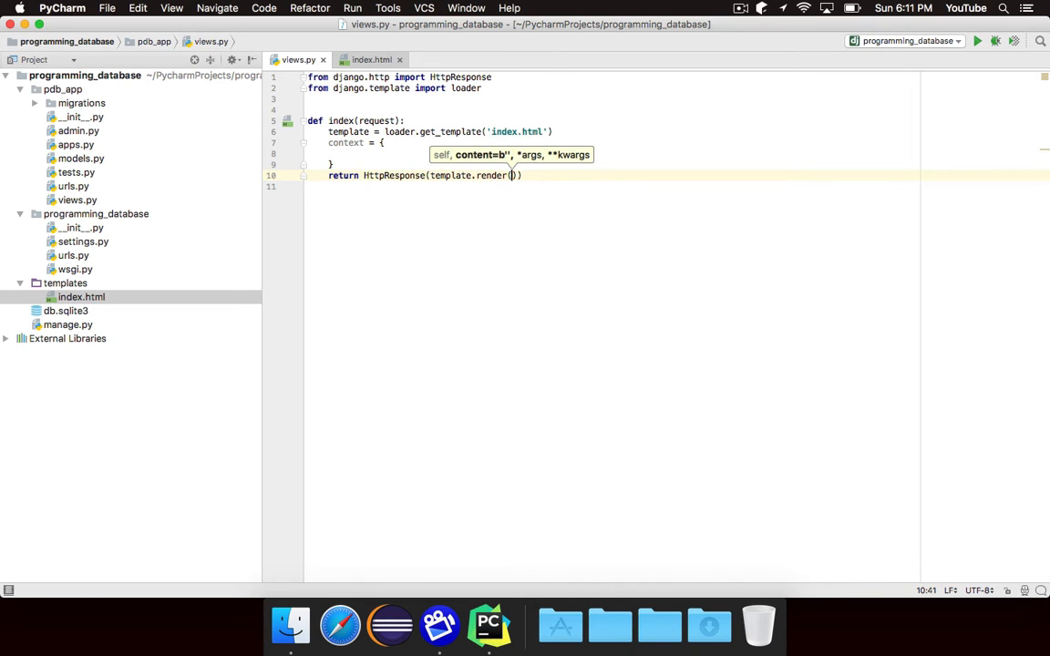
text(context,)
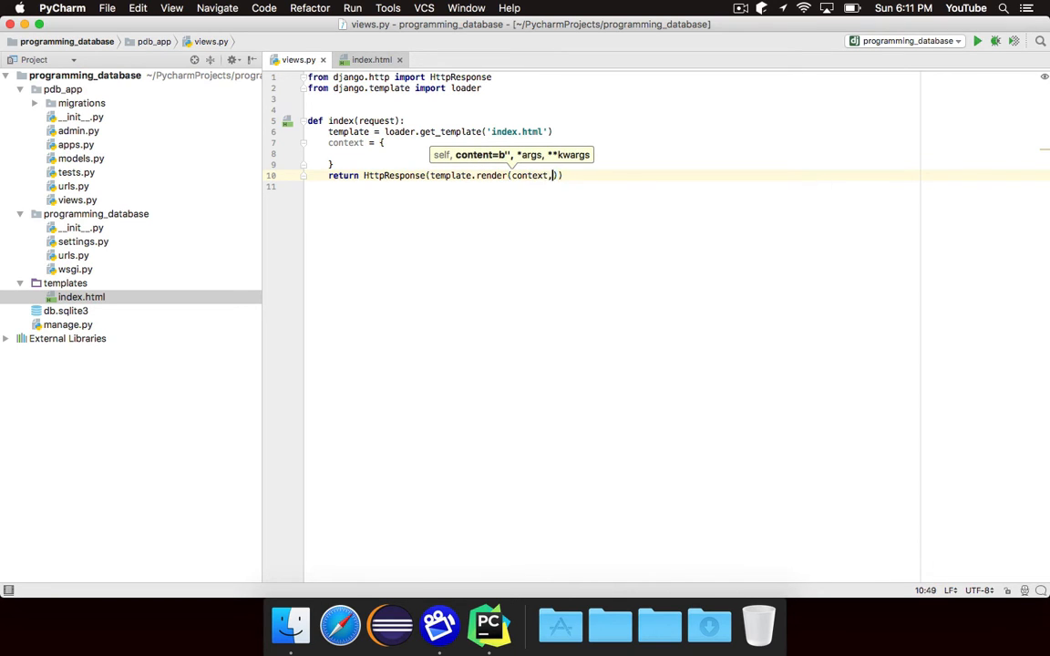
text(request)
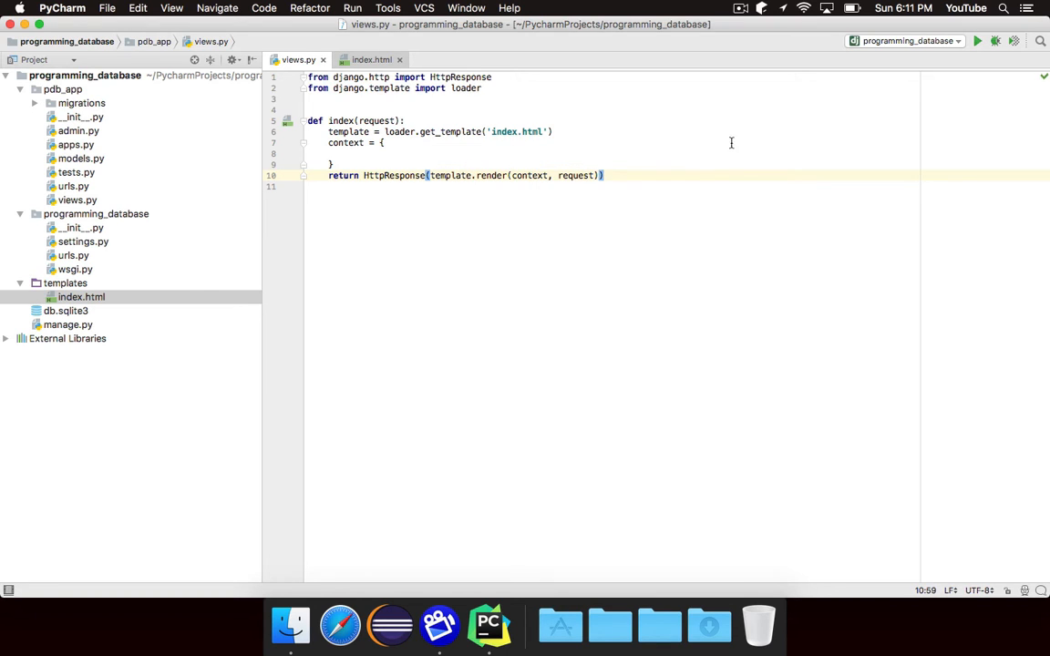
mouse_move(444, 174)
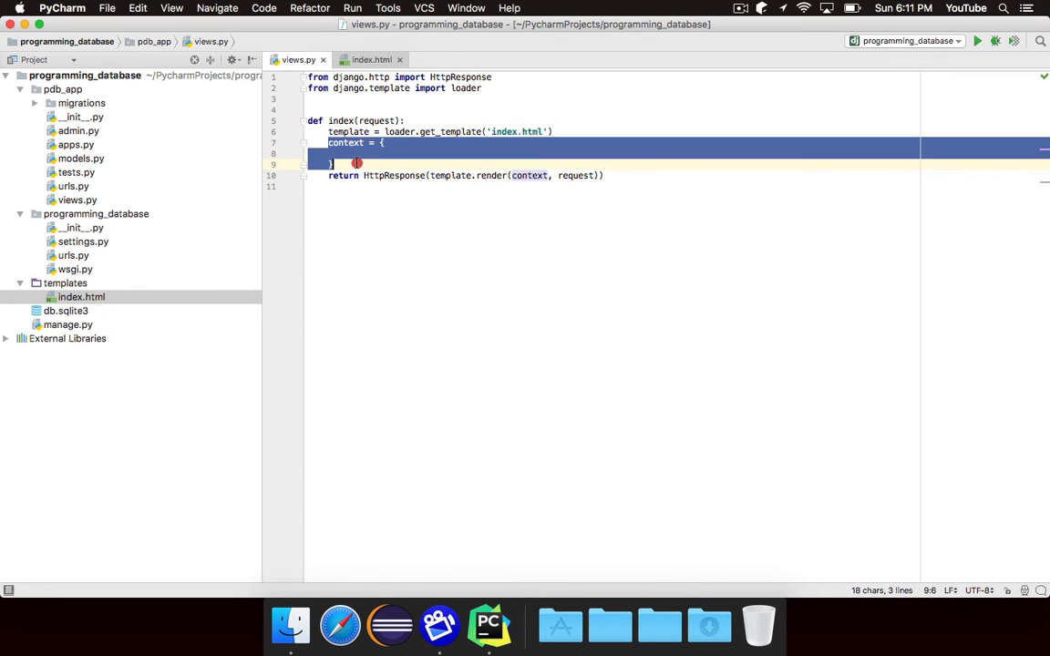
click(603, 175)
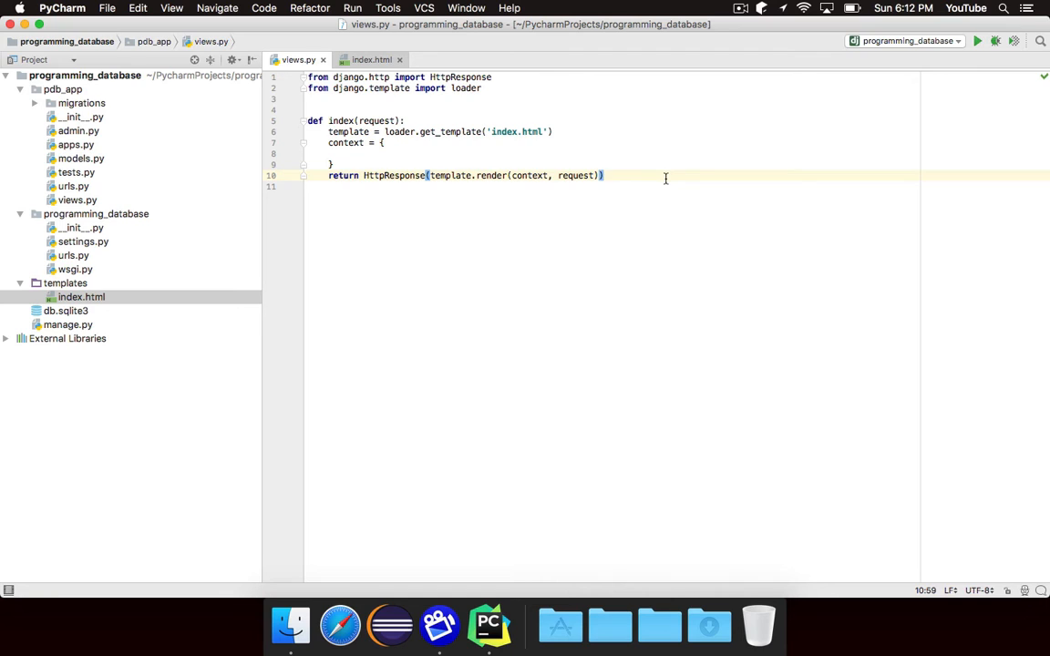
mouse_move(549, 144)
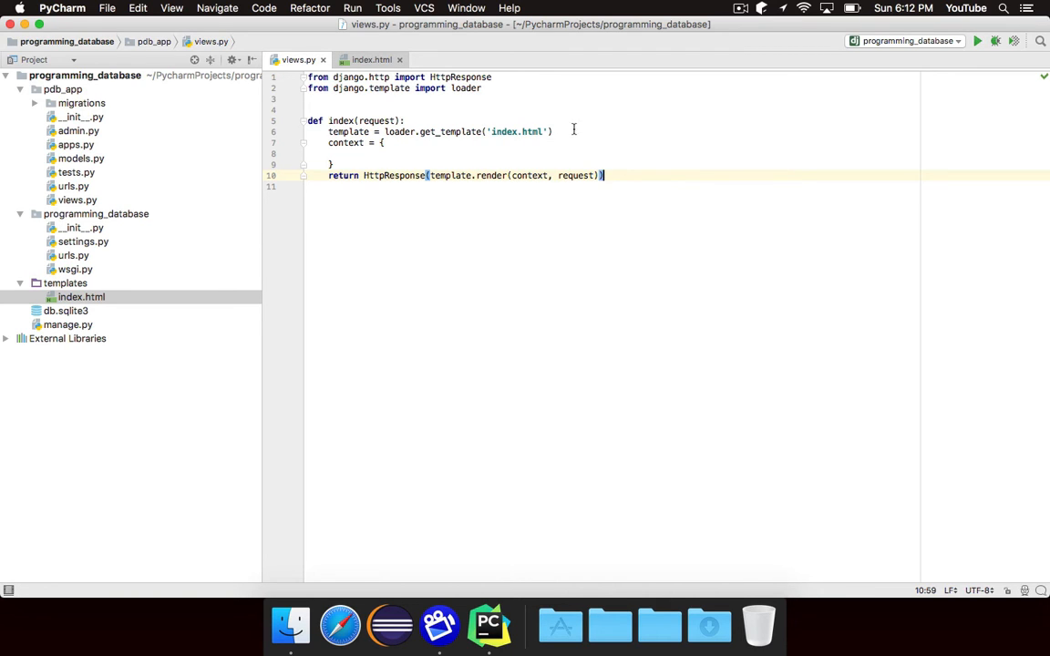
mouse_move(388, 171)
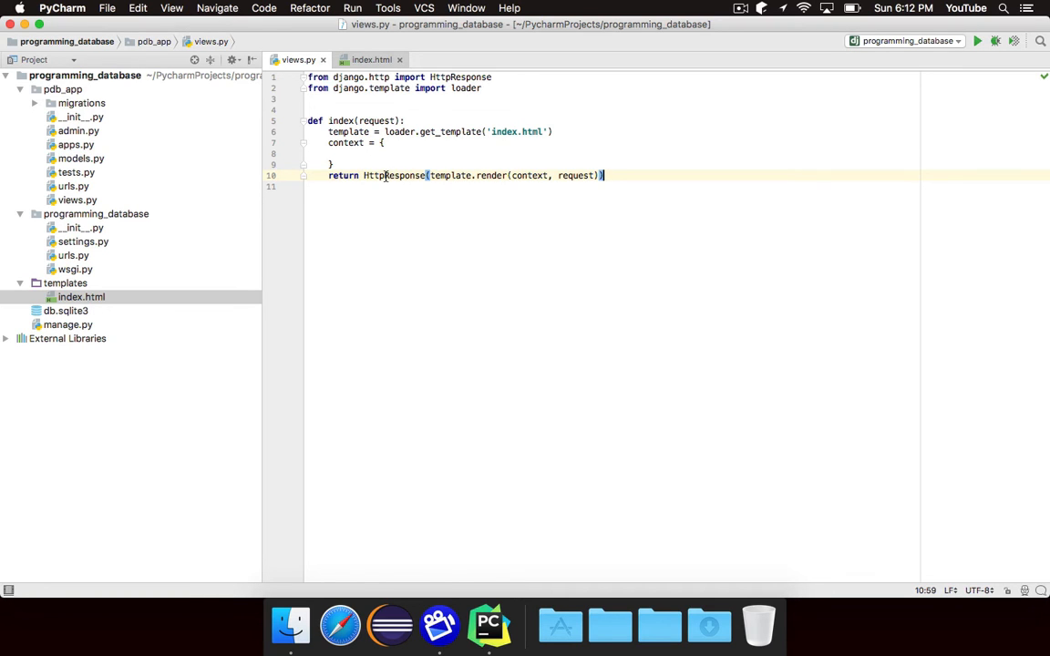
mouse_move(476, 176)
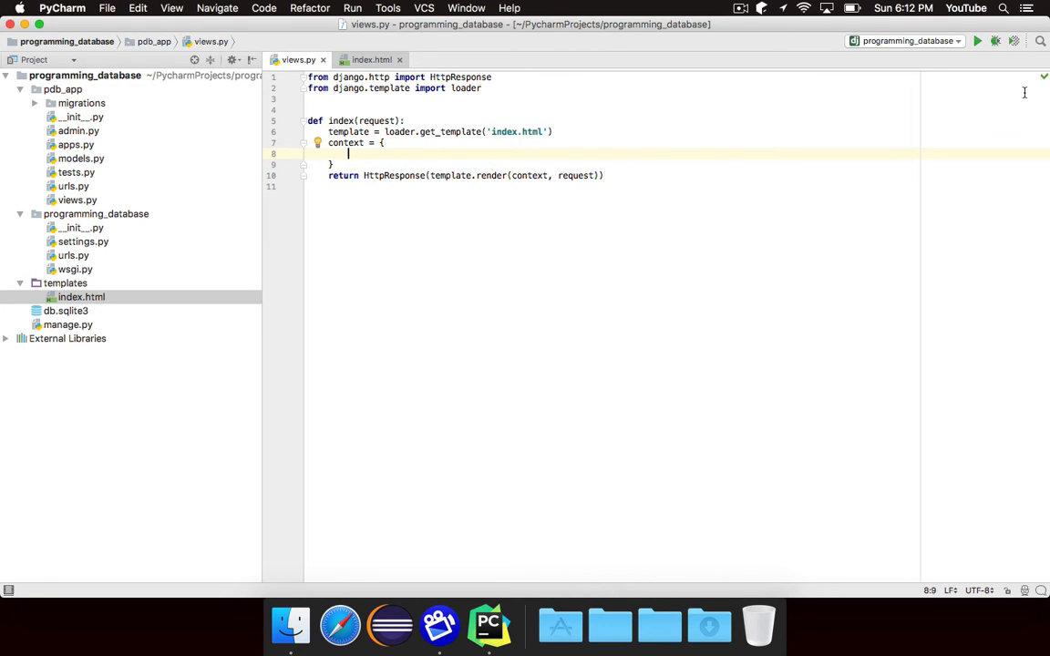
click(977, 40)
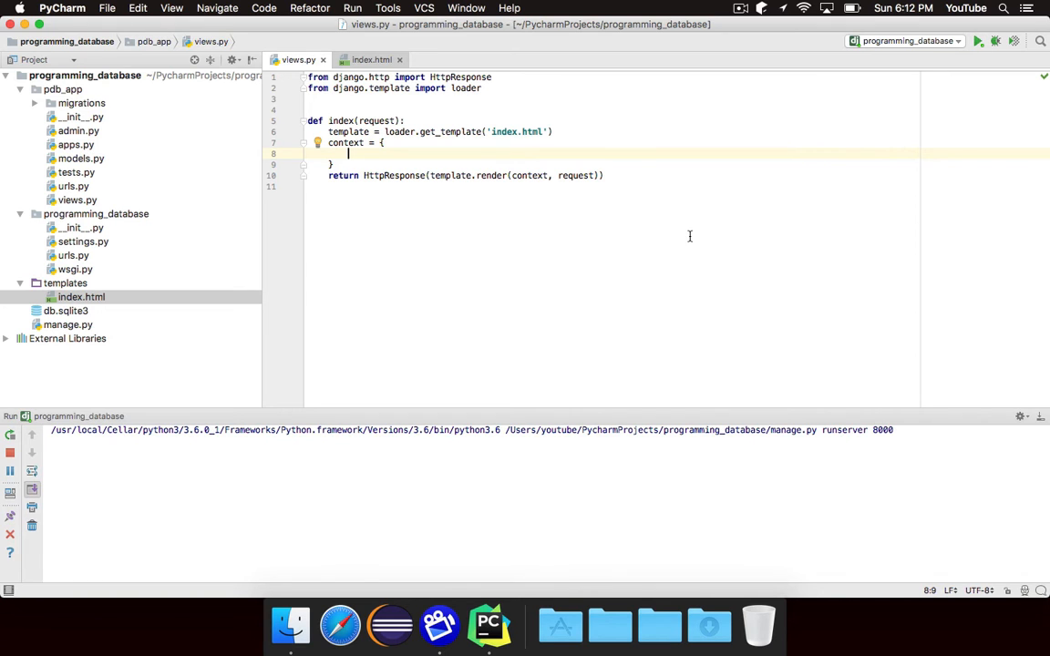
click(977, 41)
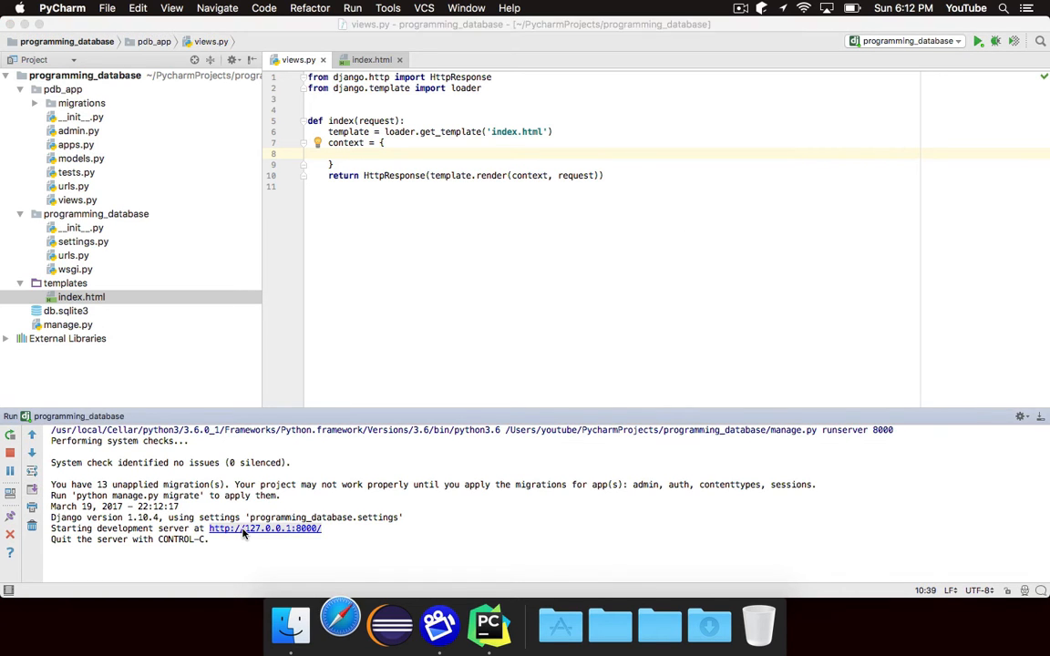
click(265, 528)
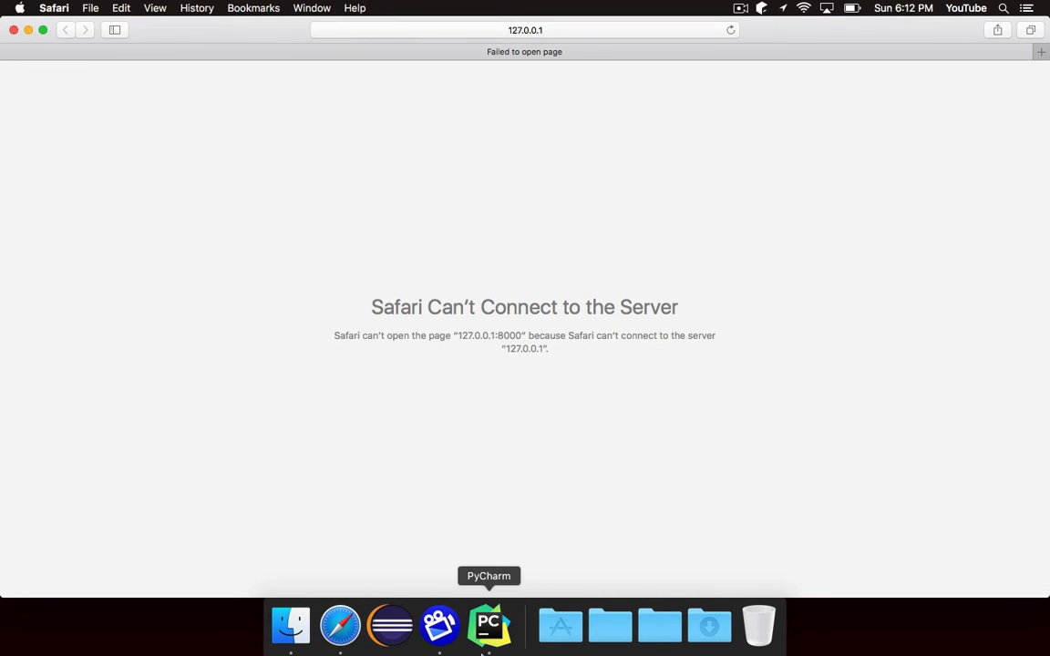
click(488, 625)
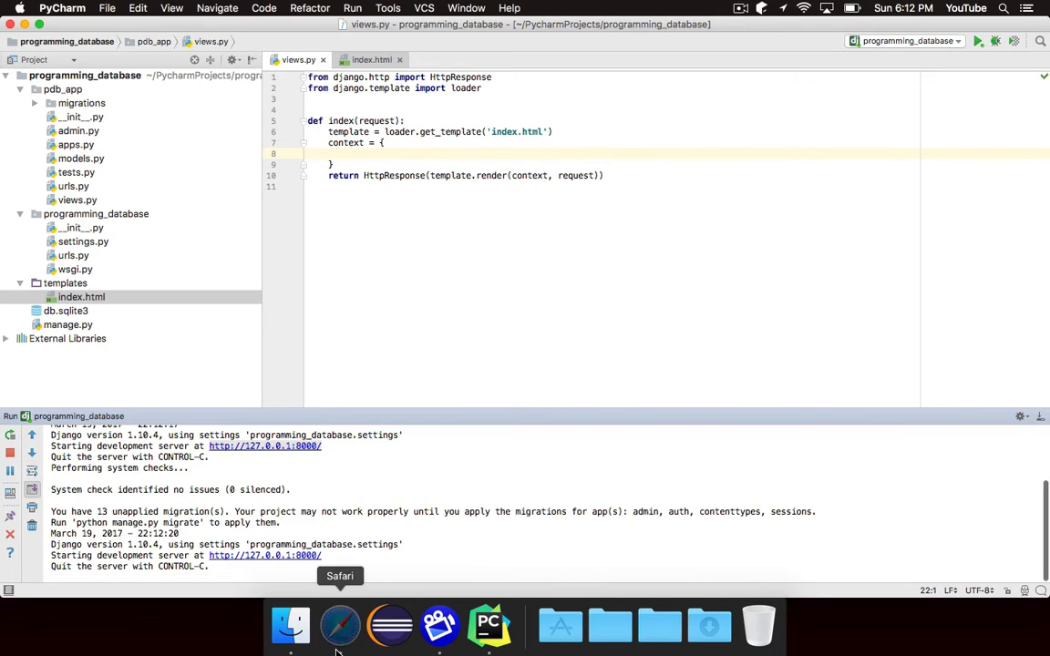
click(339, 625)
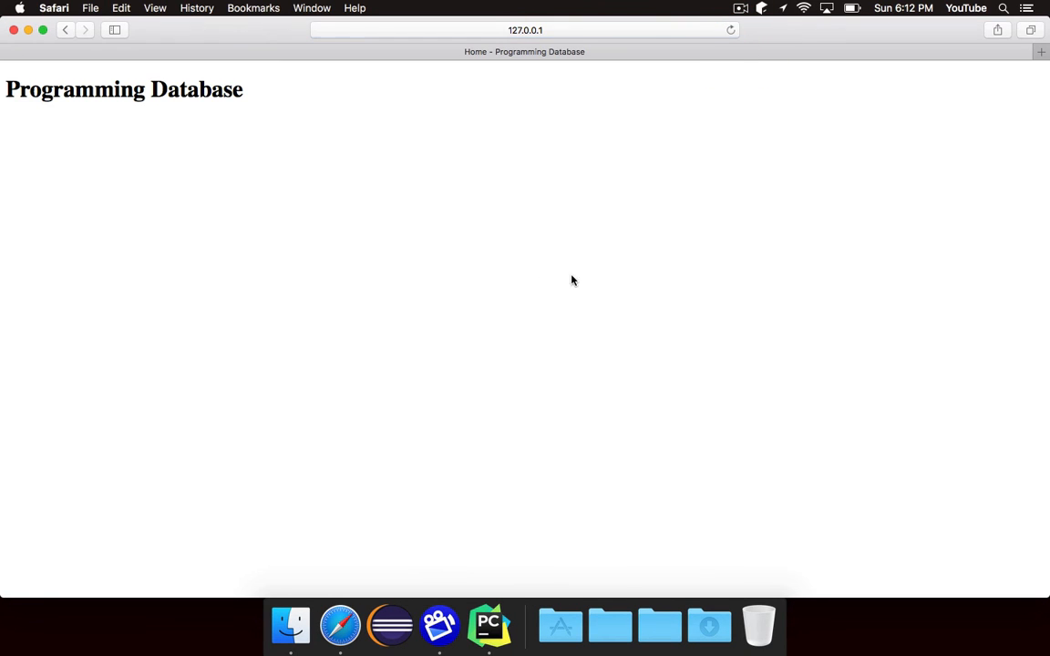
mouse_move(521, 267)
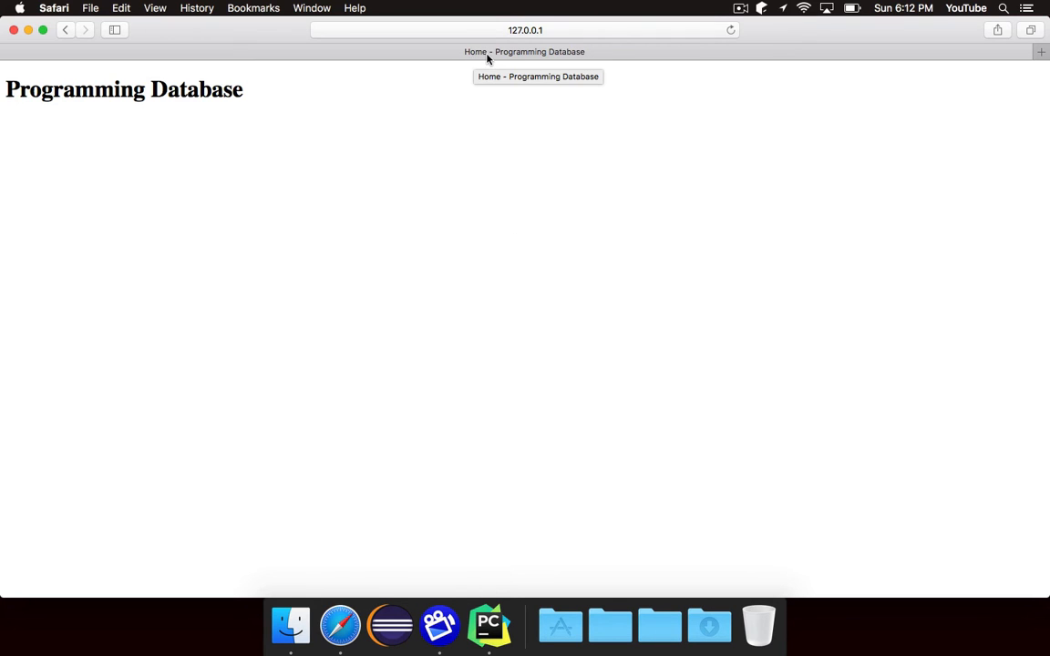
mouse_move(263, 90)
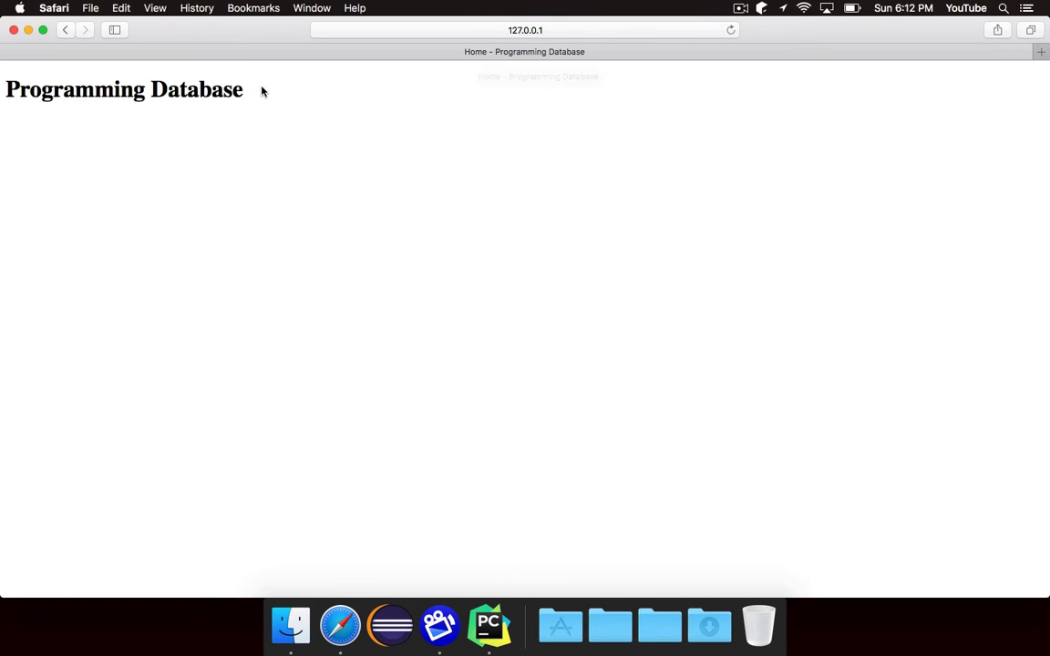
mouse_move(175, 169)
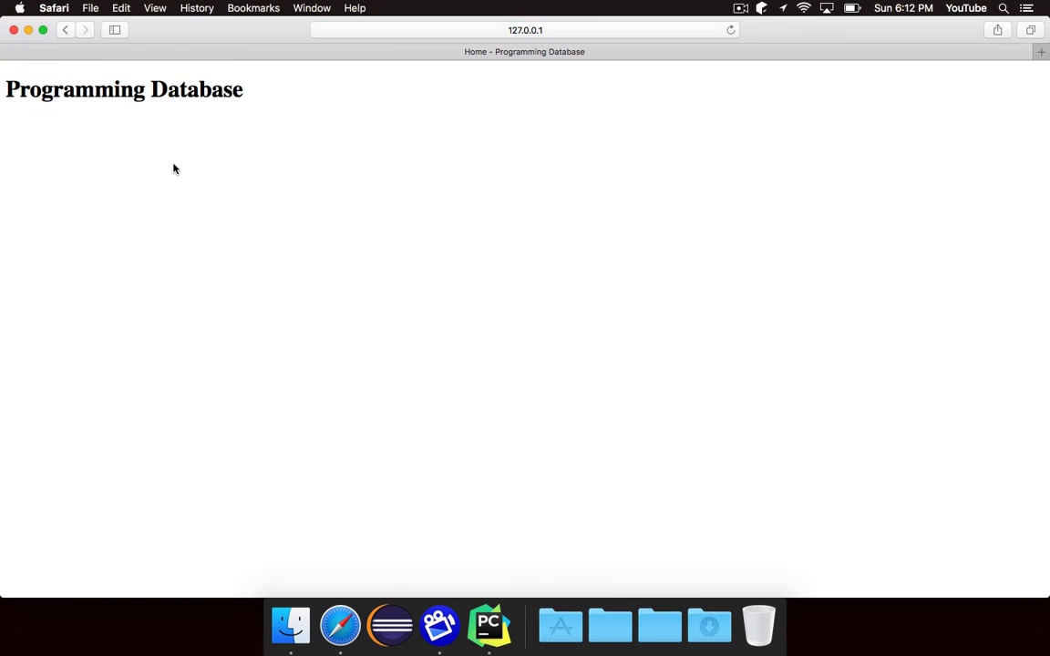
click(489, 625)
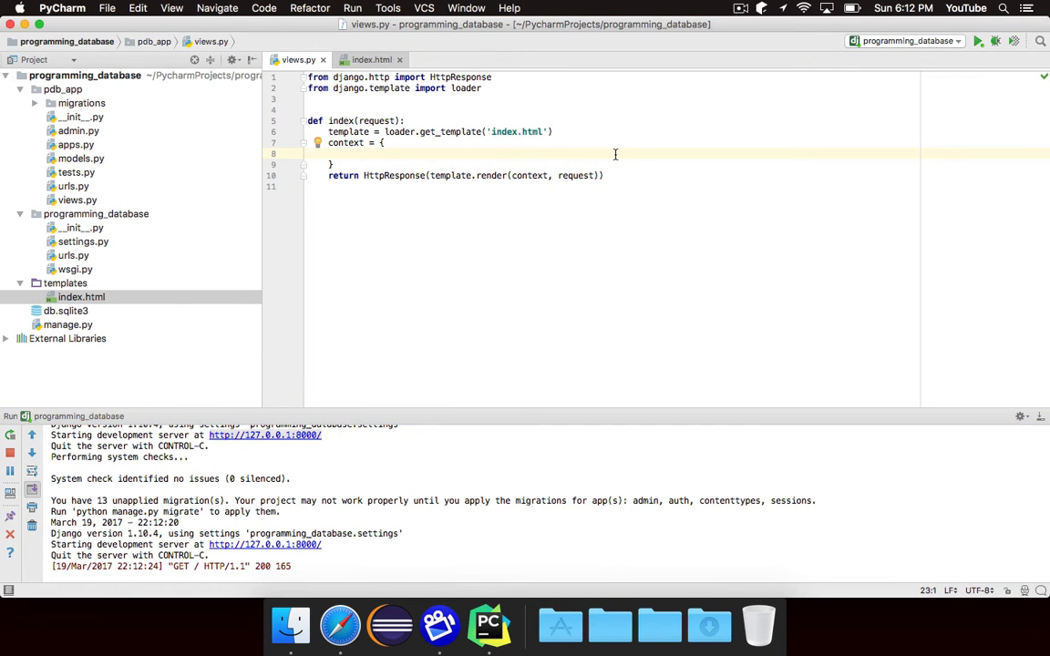
click(372, 59)
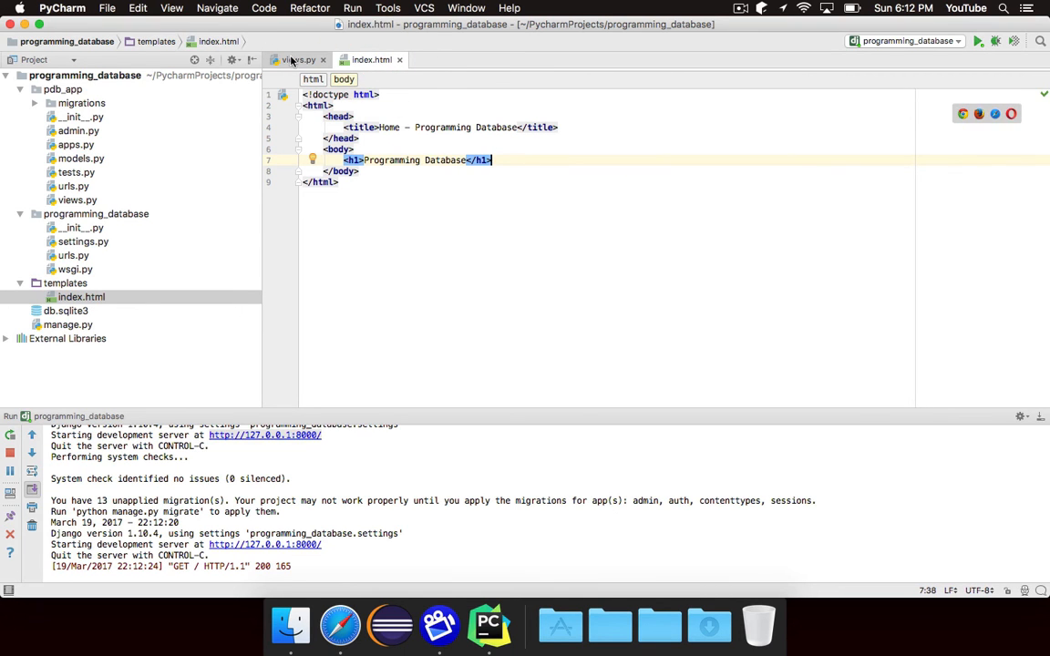
click(298, 60)
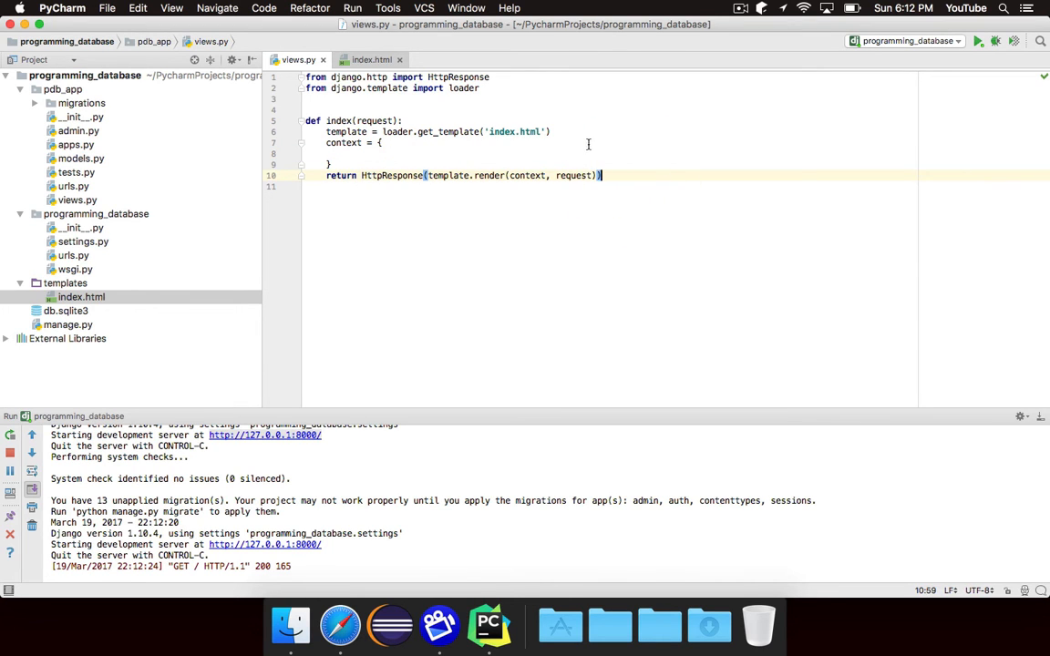
click(547, 131)
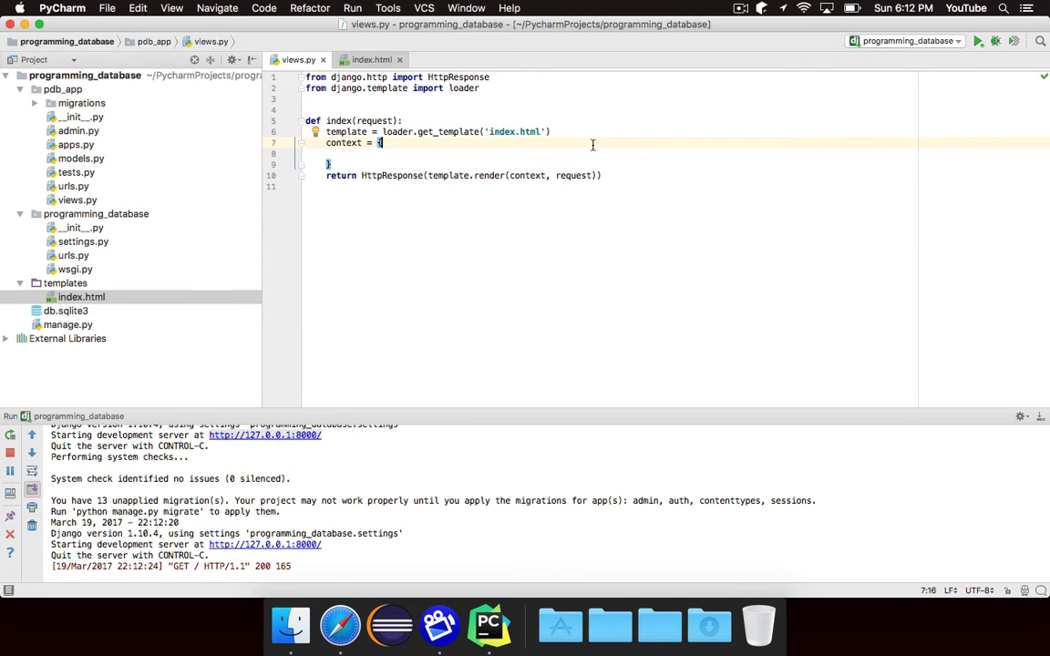
click(371, 59)
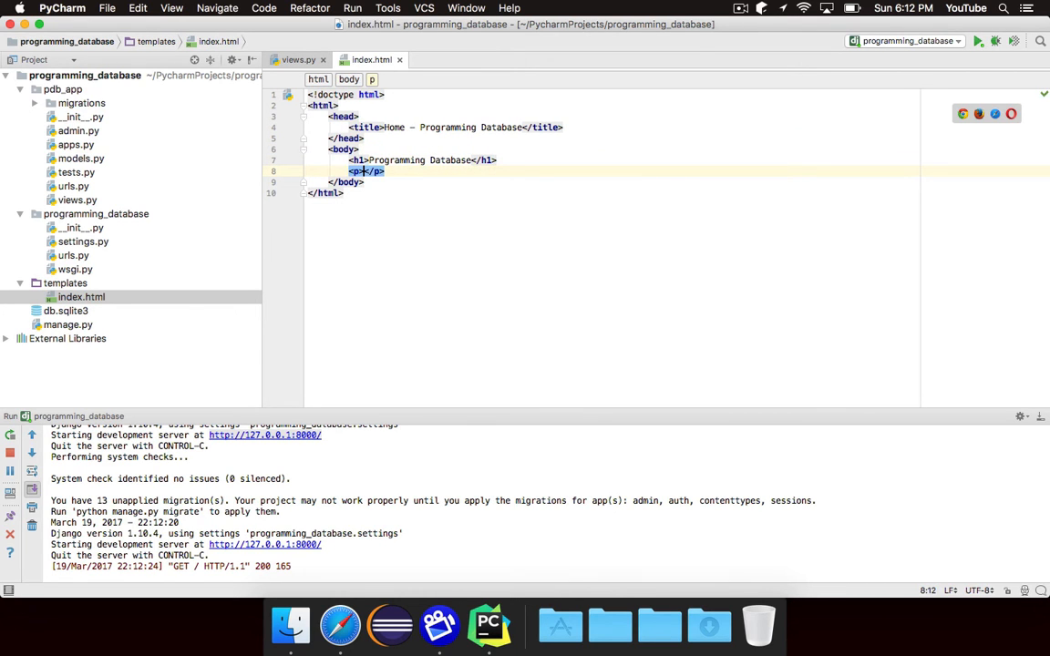
- Add a <p>{{ message }}</p> paragraph below the h1 in index.html
text({{ message }})
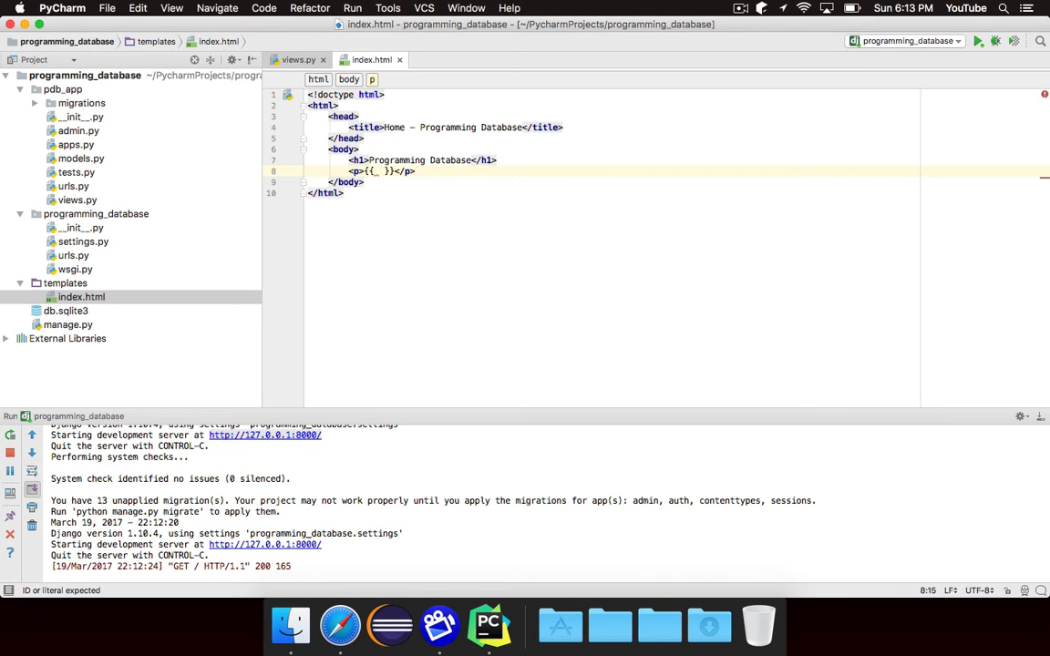
text(message)
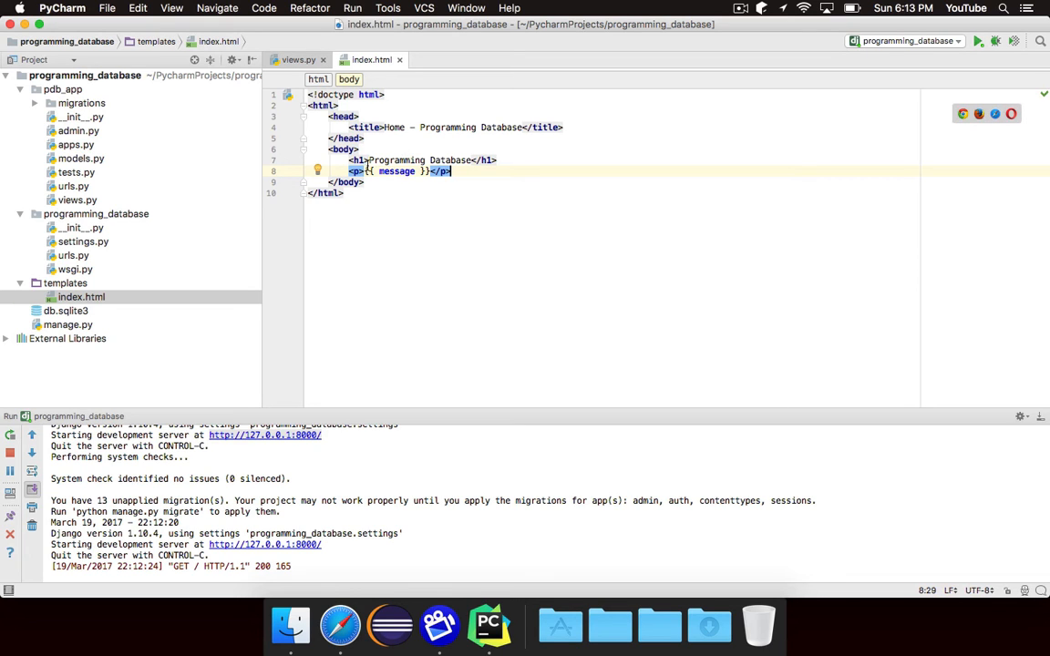
double_click(397, 171)
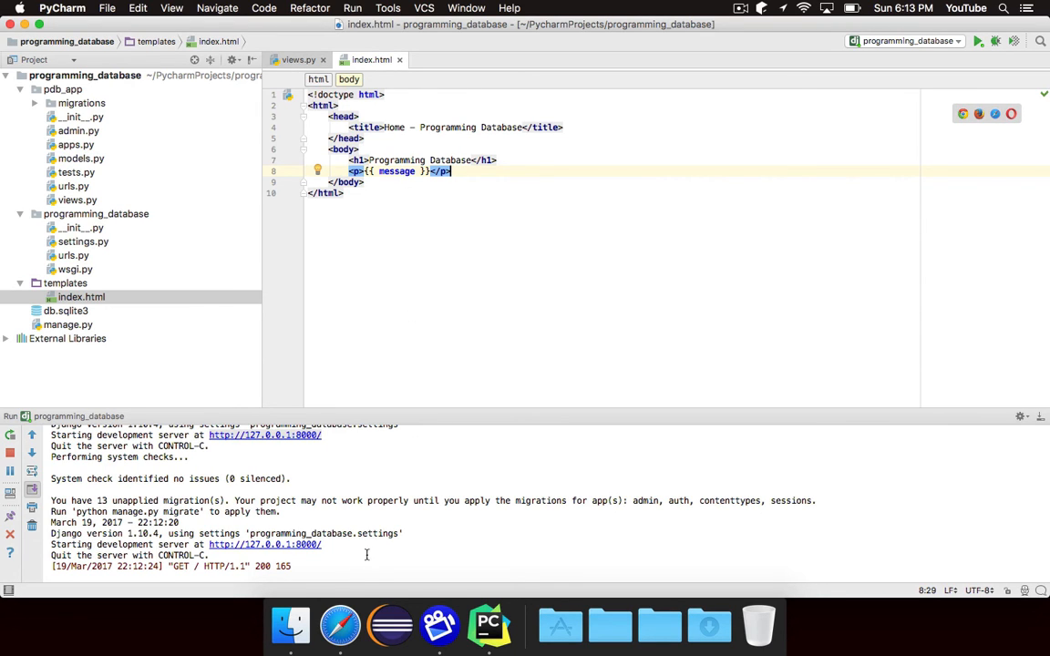
click(339, 625)
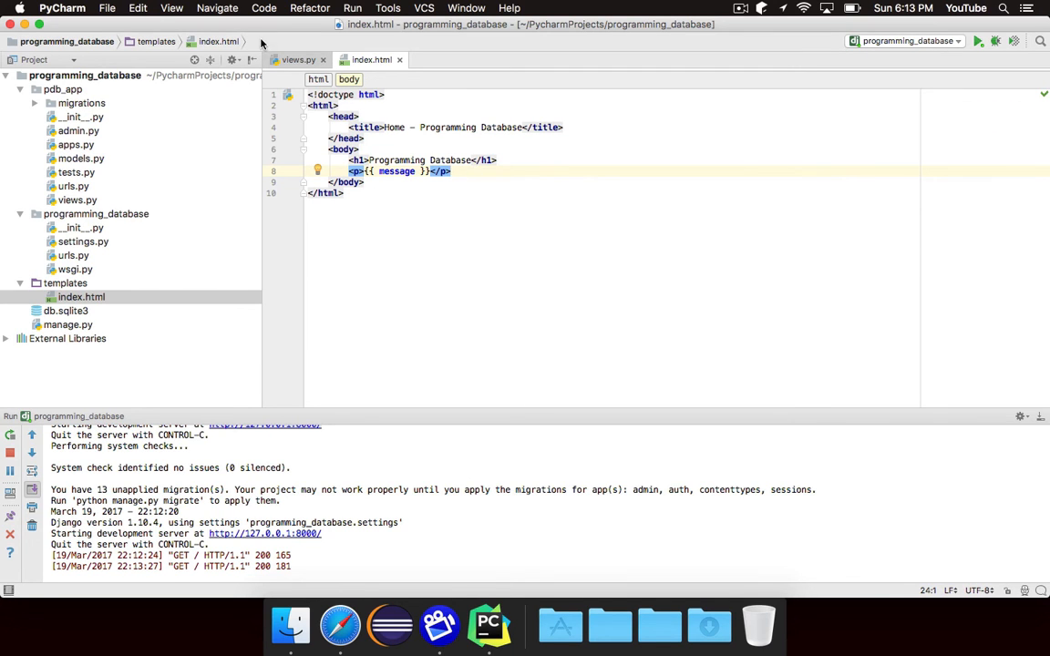
- Add 'message': 'Hello, world.' to the context dictionary in views.py
click(298, 59)
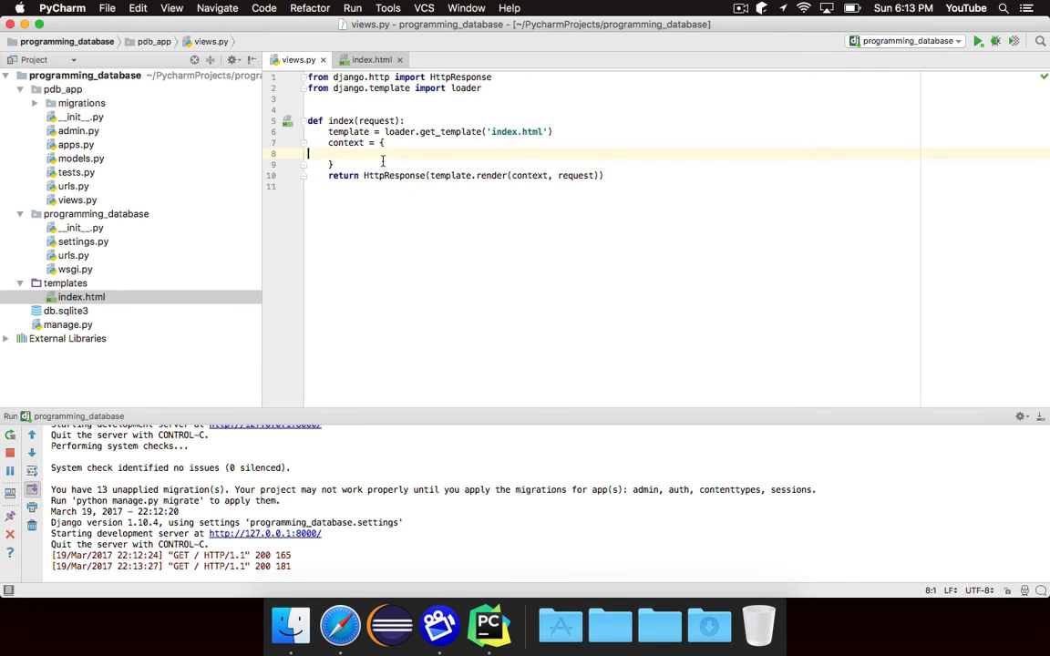
text('message')
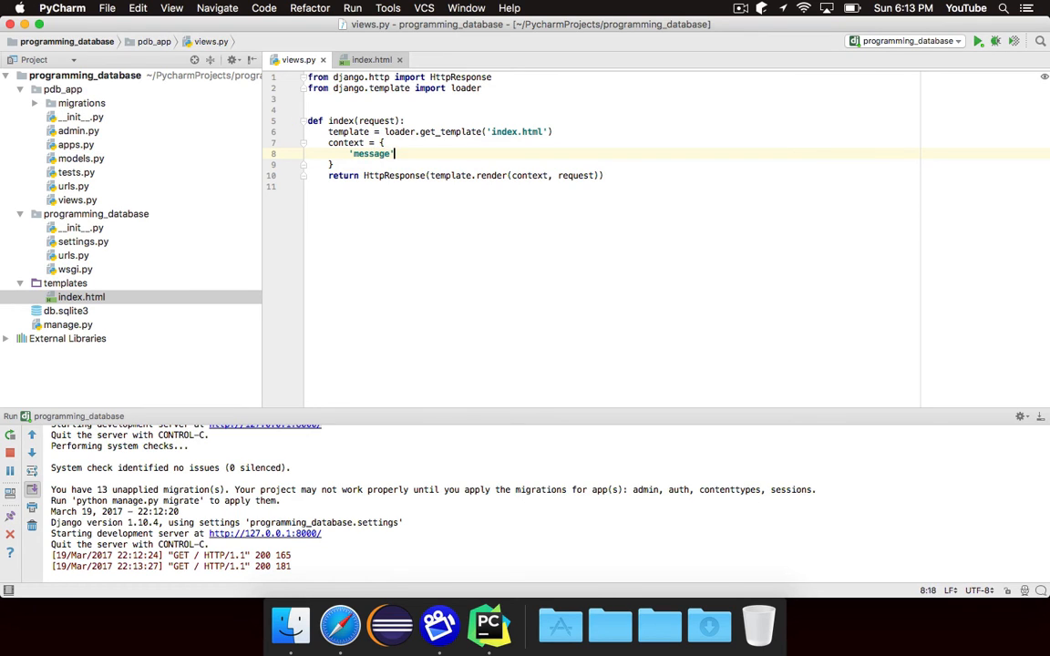
text(: 'Hello, world')
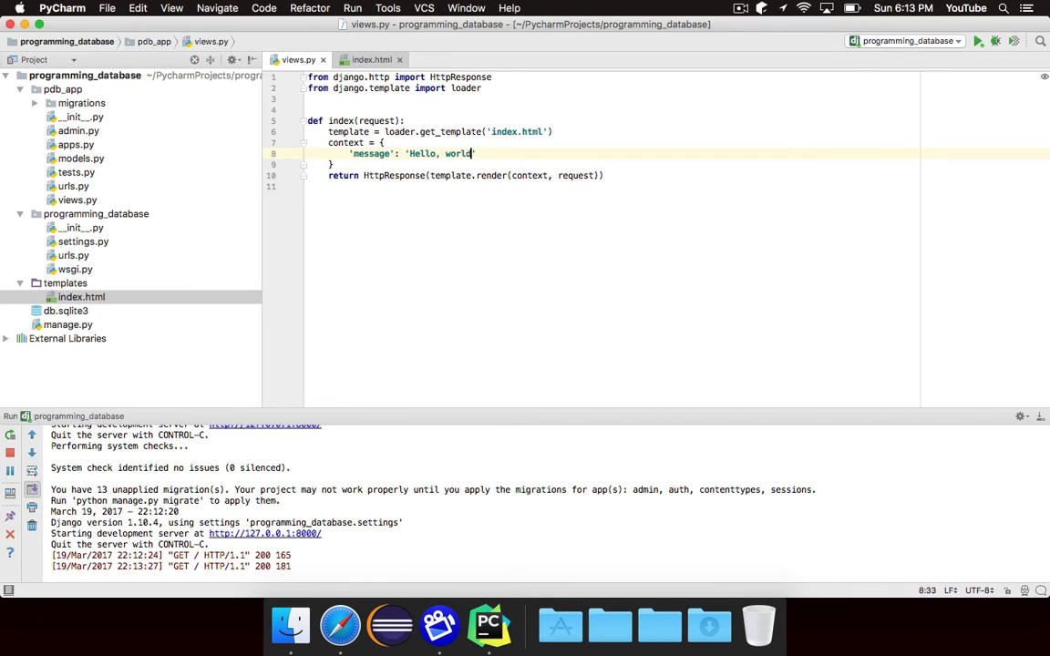
text(.)
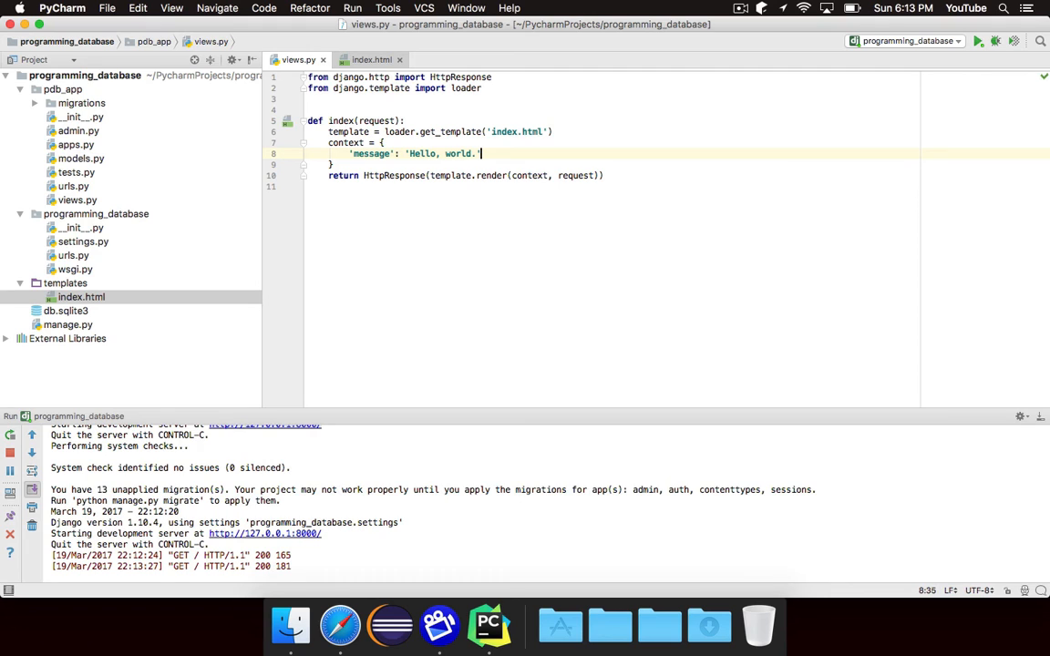
double_click(371, 153)
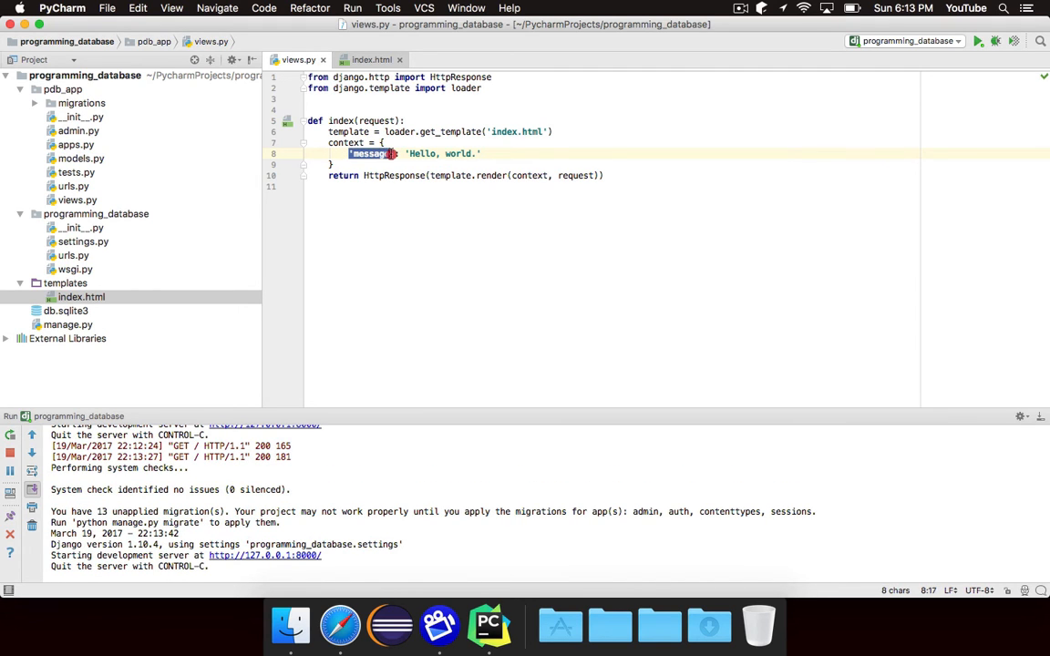
mouse_move(339, 625)
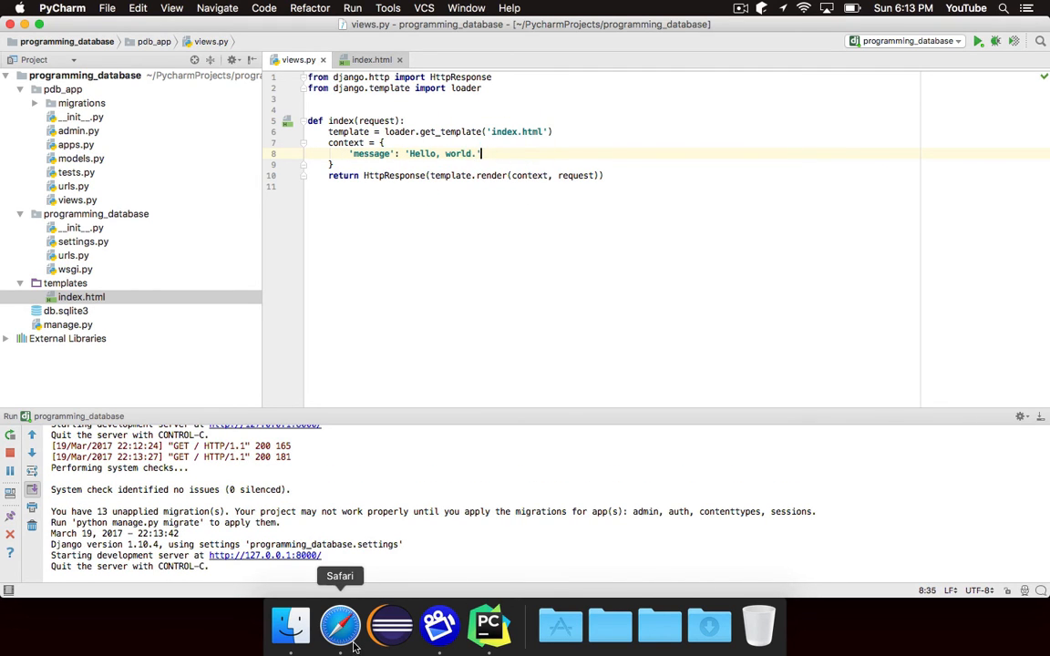
- Check Safari for 'Hello, world.' under the Programming Database heading
click(339, 625)
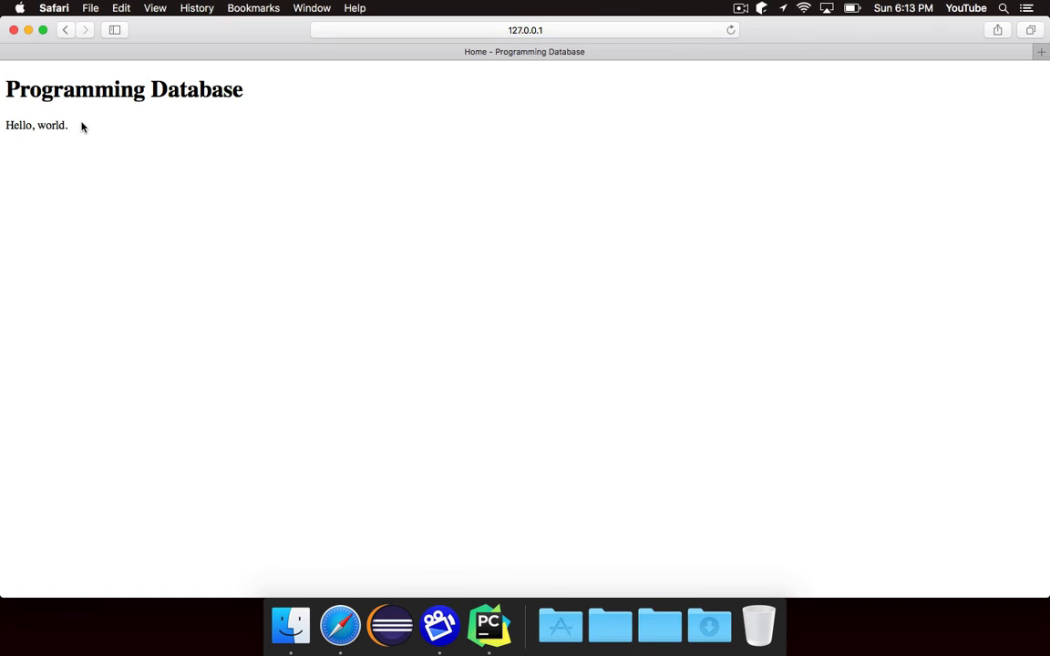
mouse_move(141, 152)
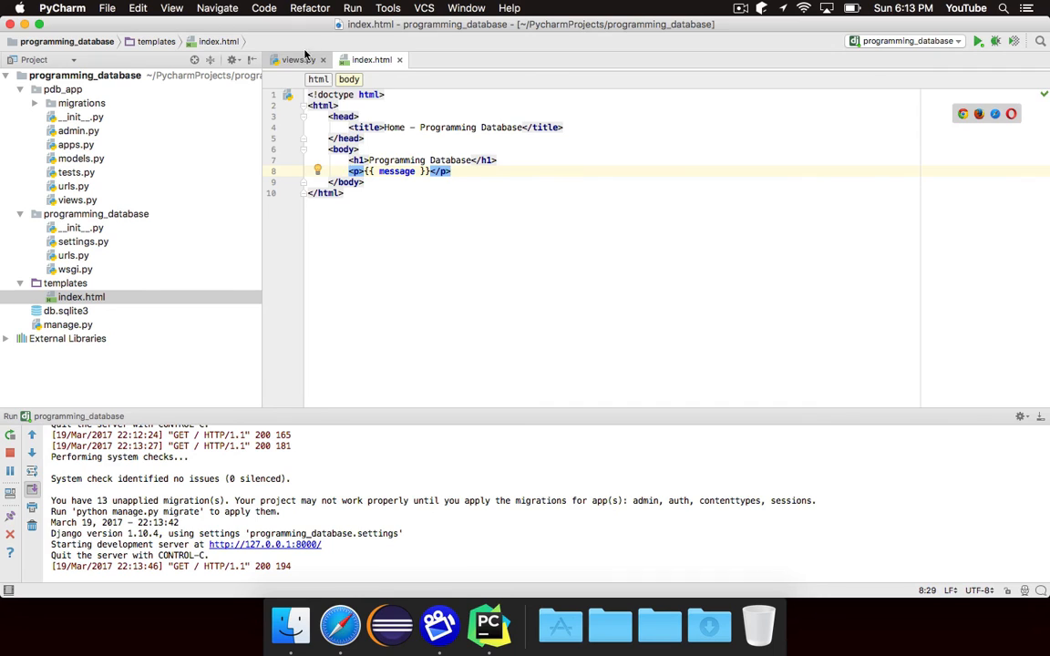
- Change the message to 'Goodbye, world.' and confirm the refreshed page in Safari
click(292, 60)
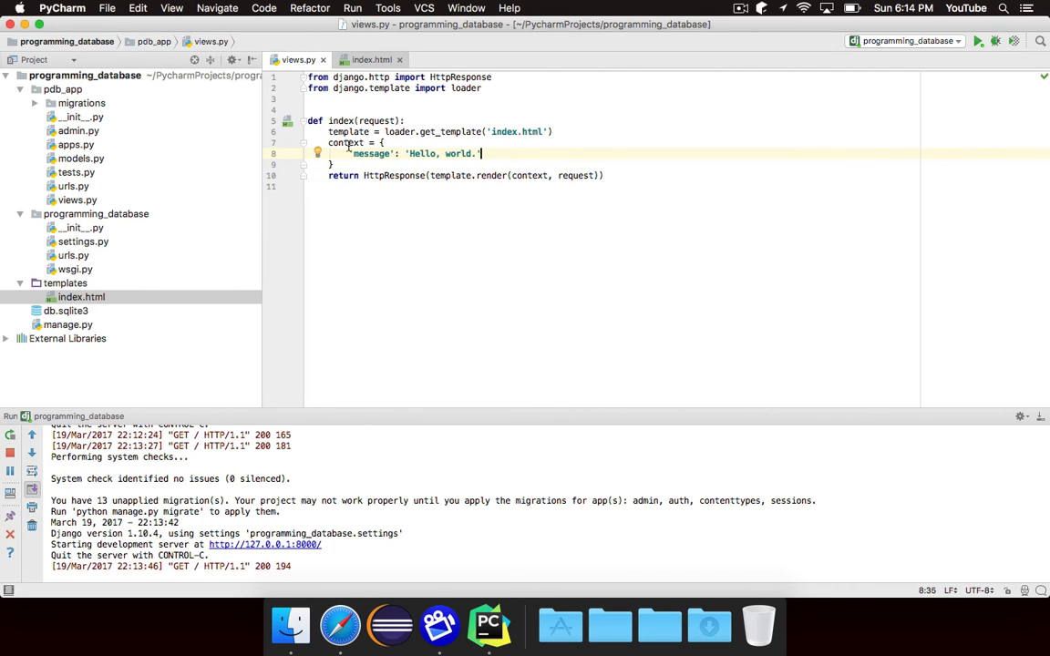
double_click(371, 153)
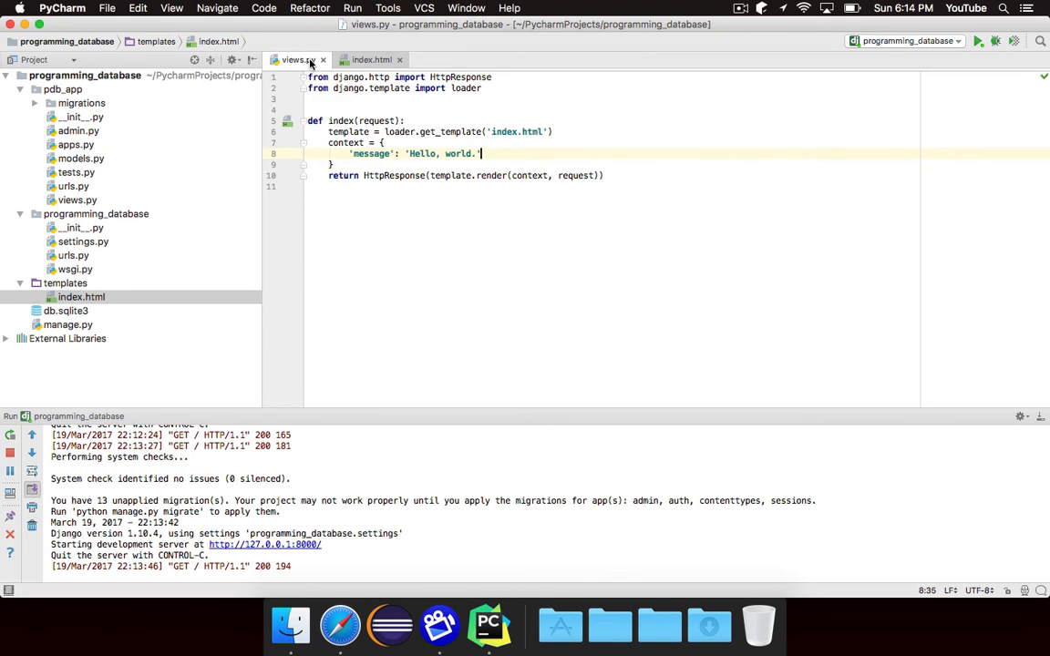
click(339, 625)
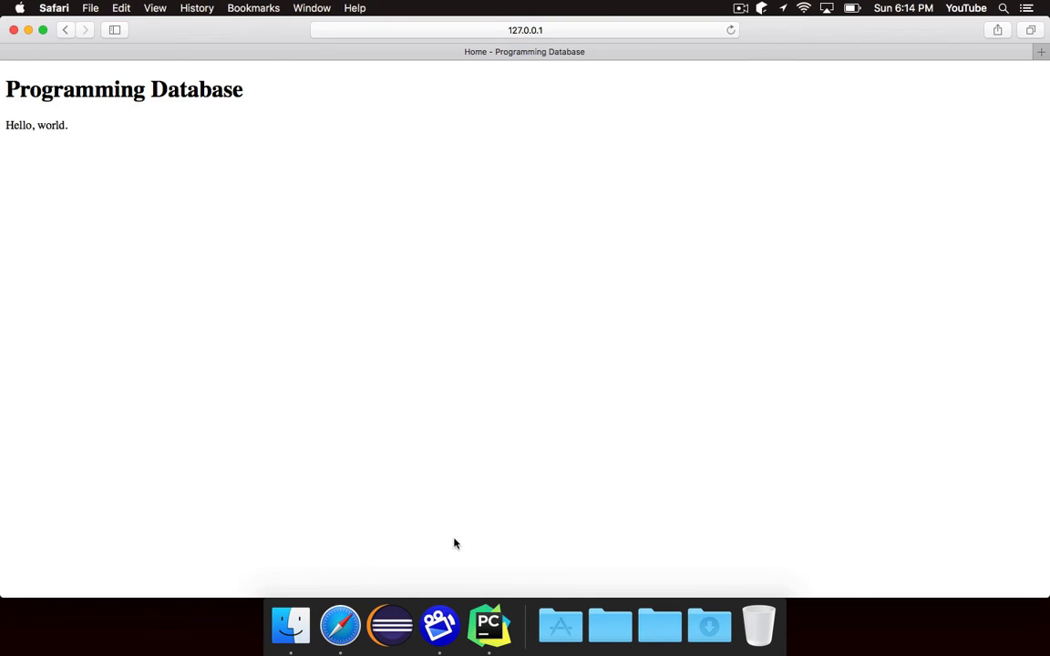
click(490, 625)
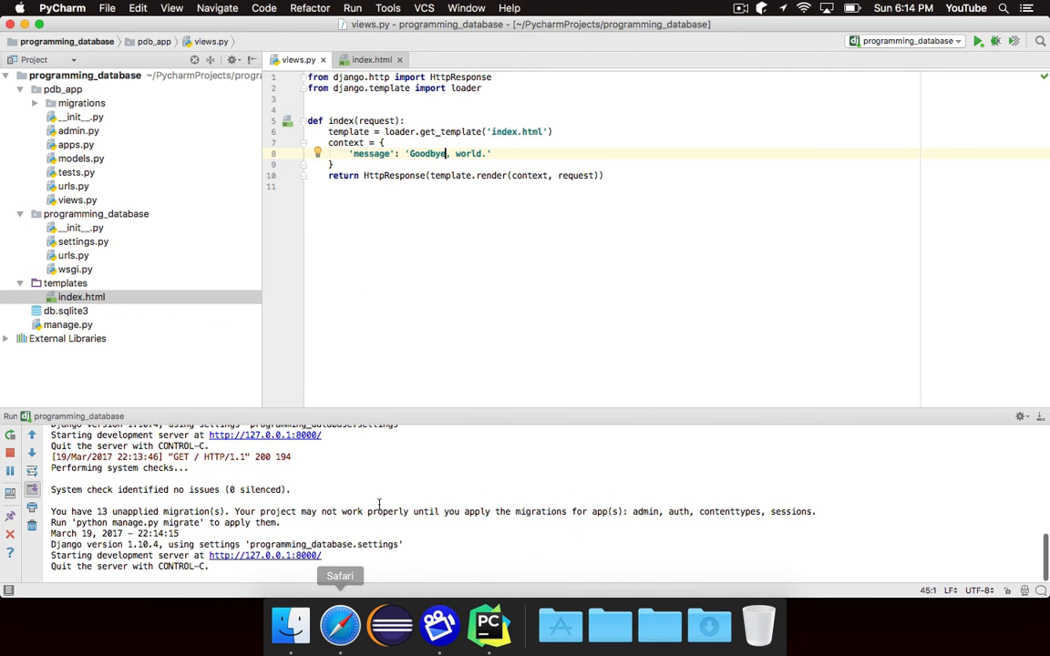
click(339, 625)
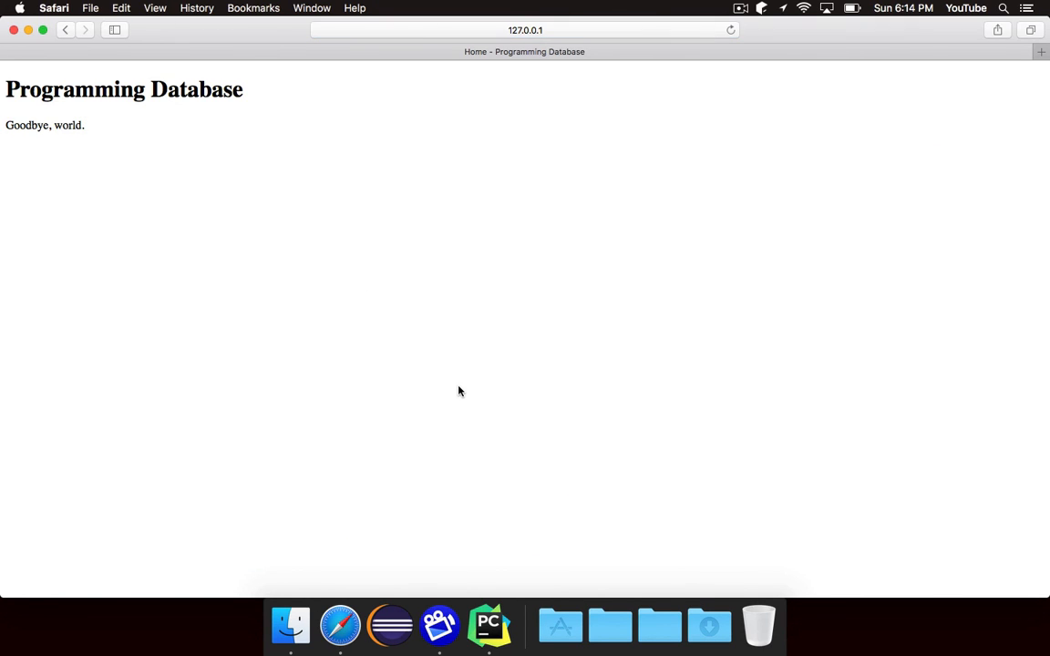
click(489, 625)
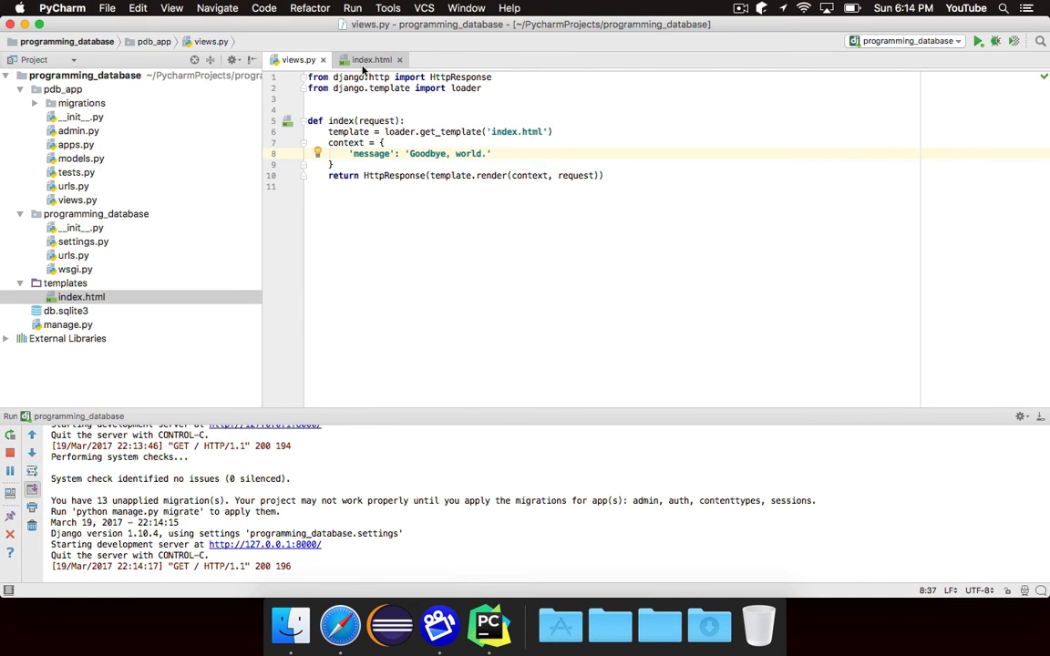
- Change the view's message from 'Goodbye, world.' to 'Hello, world.' and switch to Safari
click(371, 59)
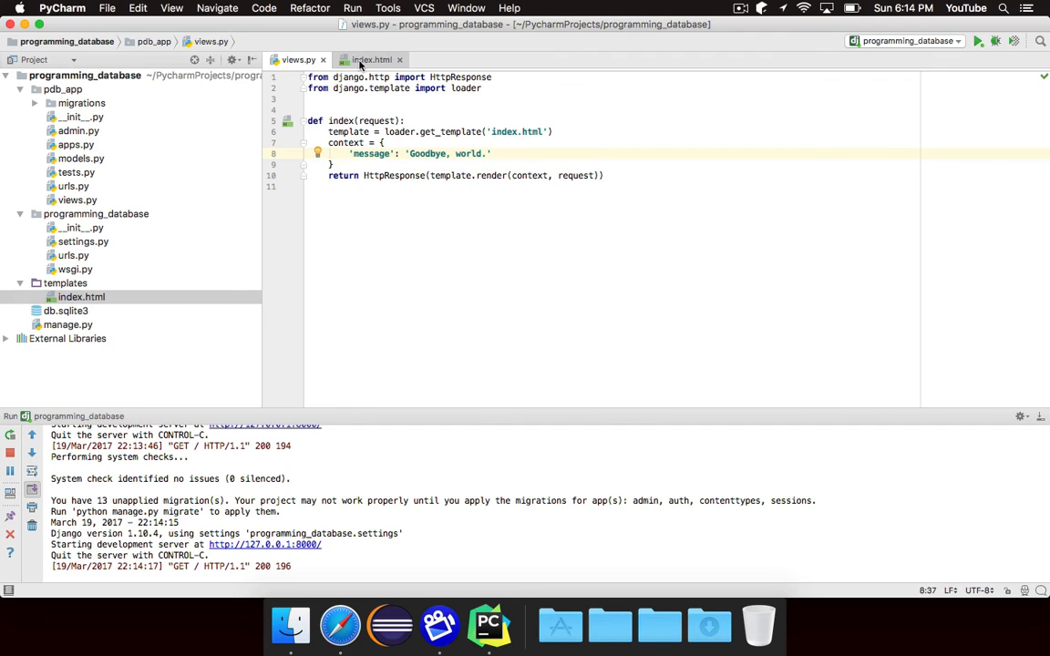
text(Hell)
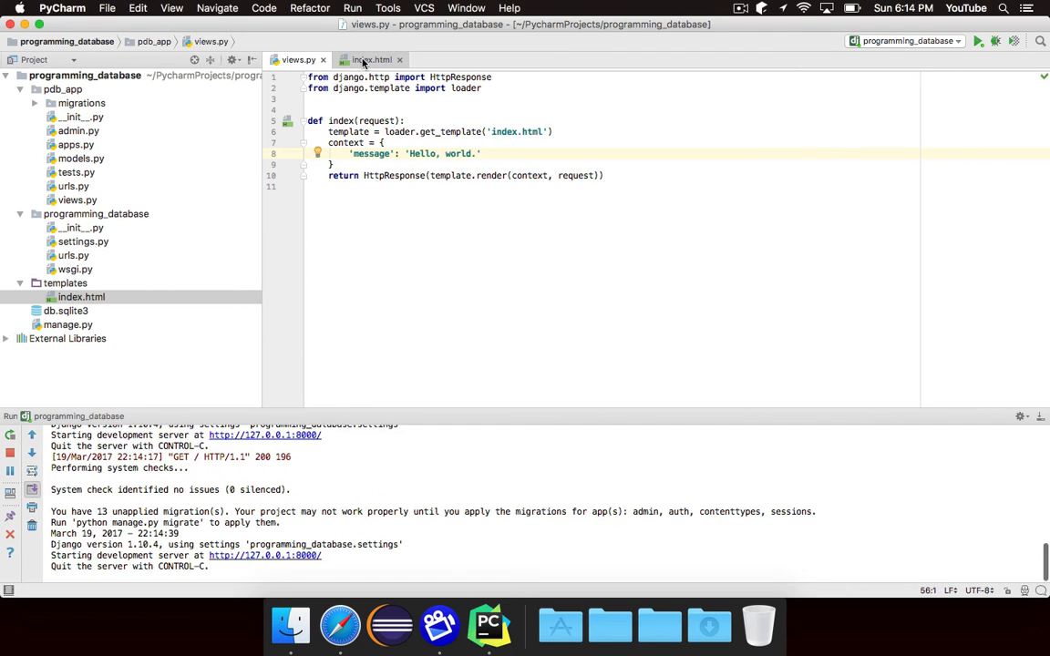
click(339, 625)
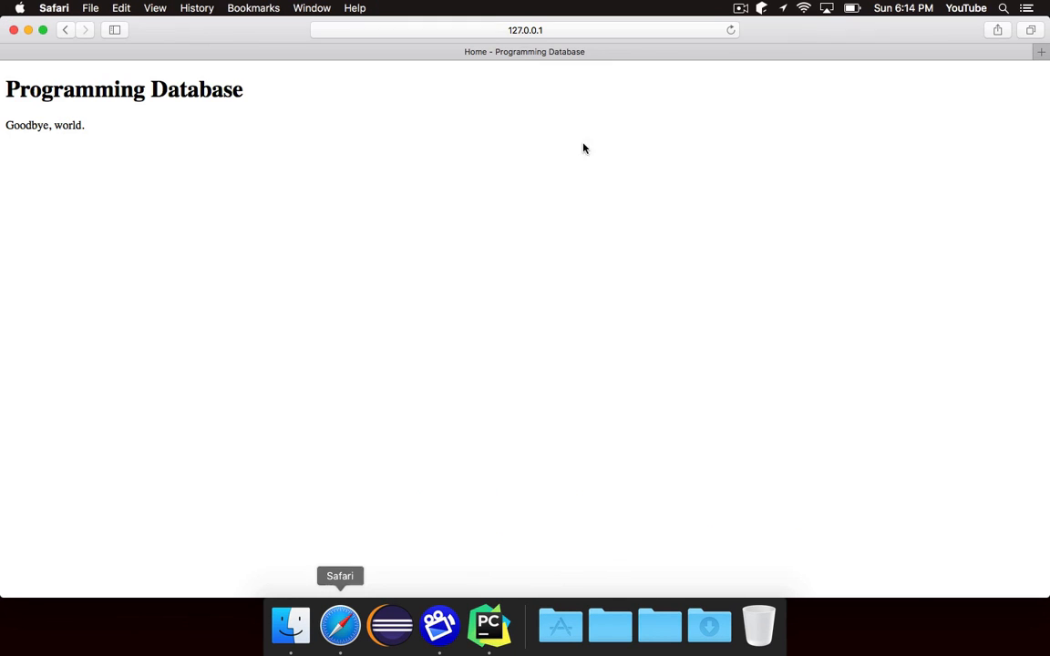
- Review views.py's 'message' context value 'Hello, world.' passed to render in the index view
click(488, 626)
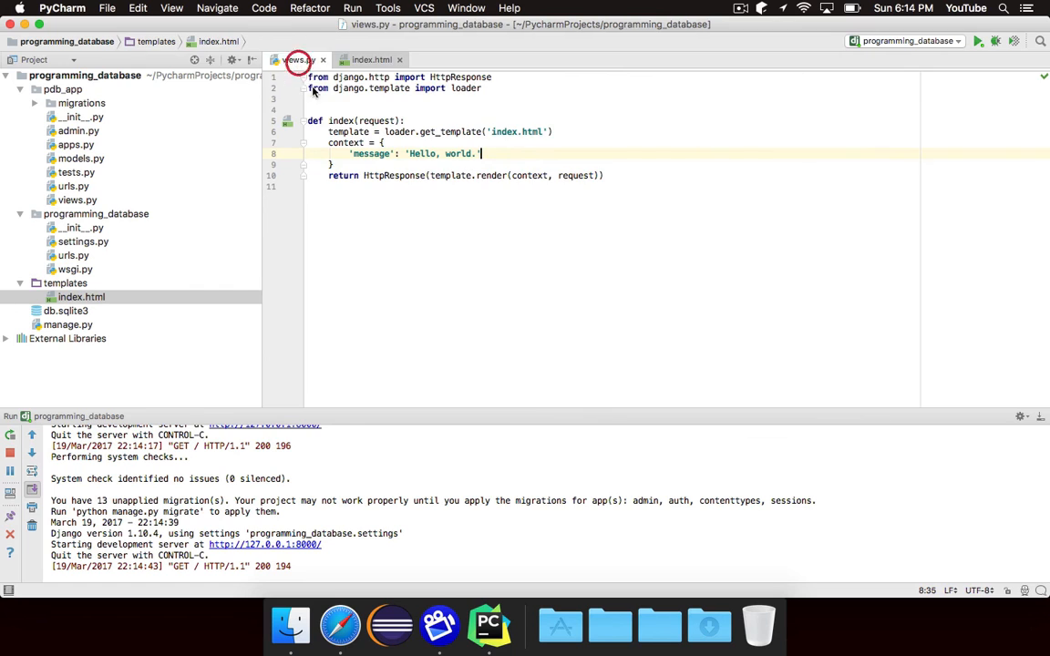
click(298, 59)
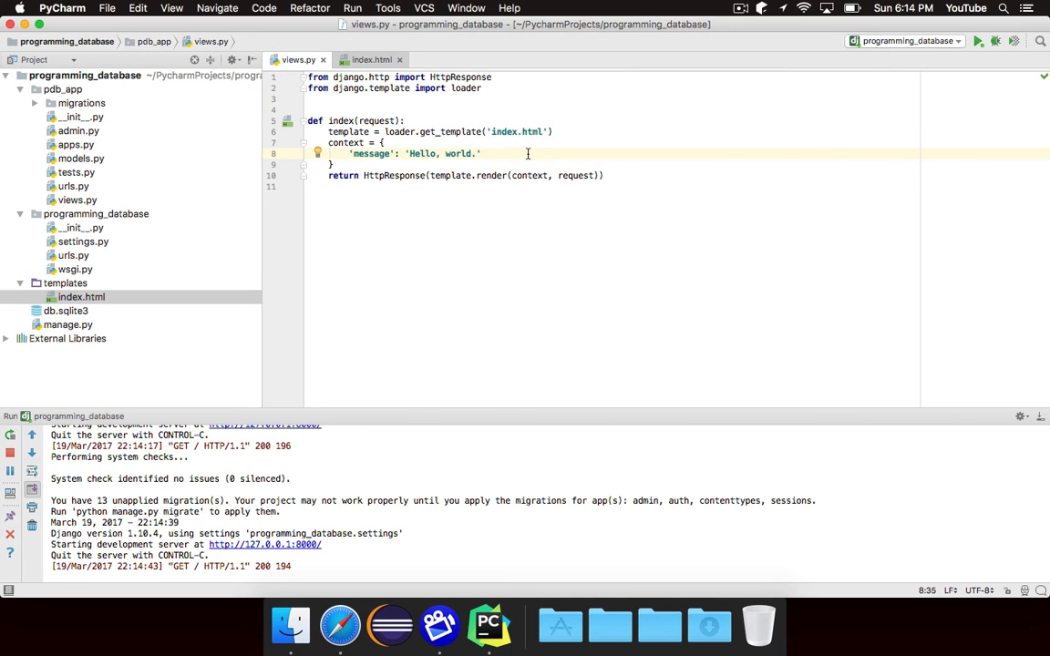
mouse_move(411, 108)
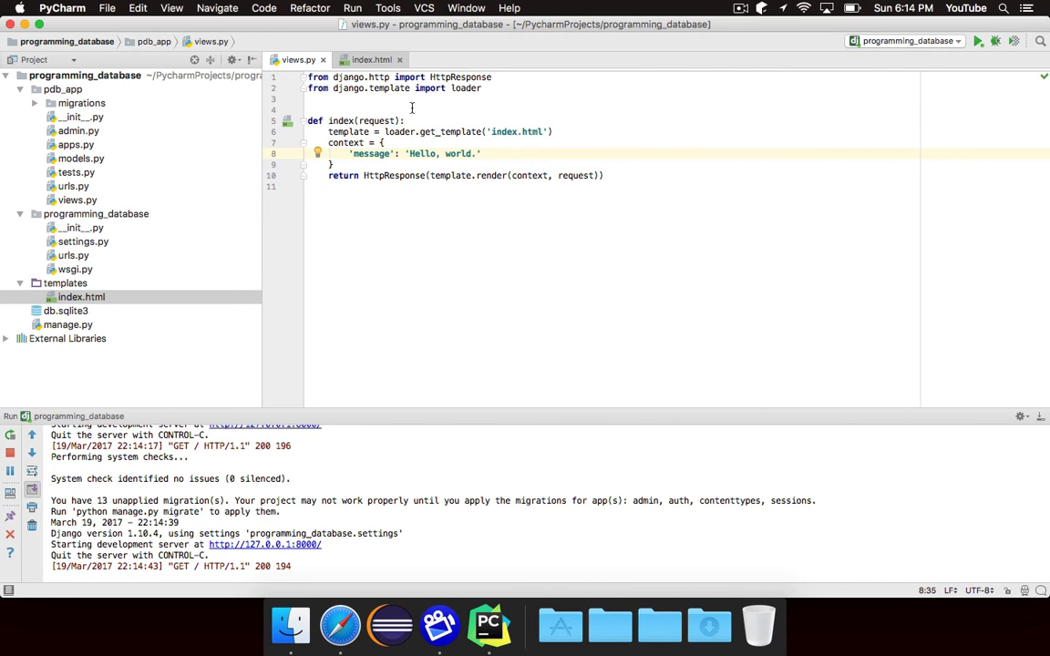
click(370, 59)
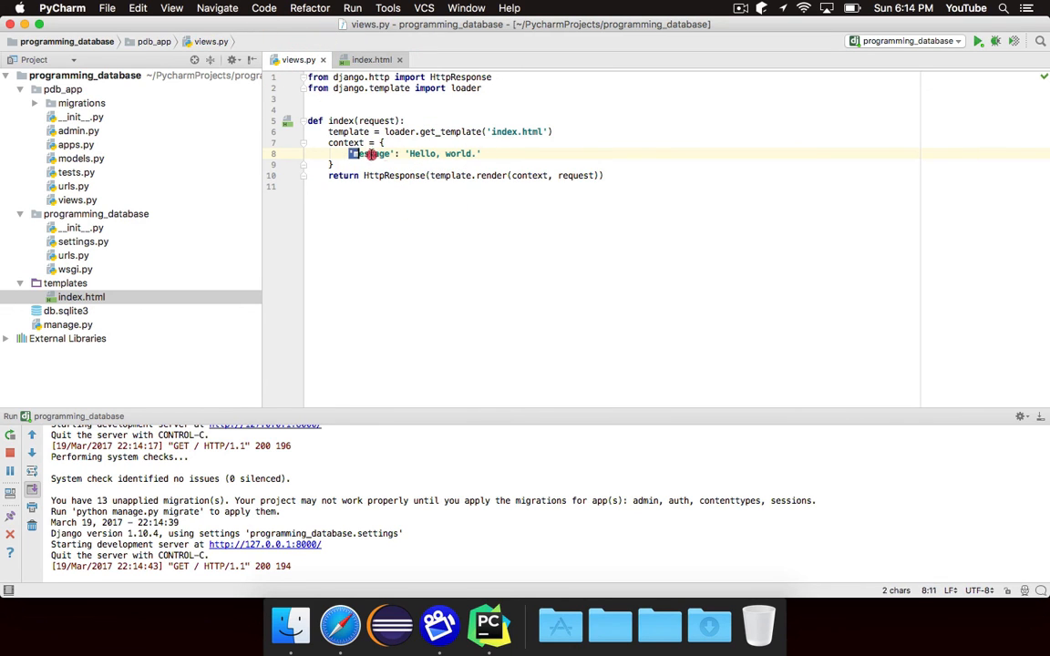
click(480, 153)
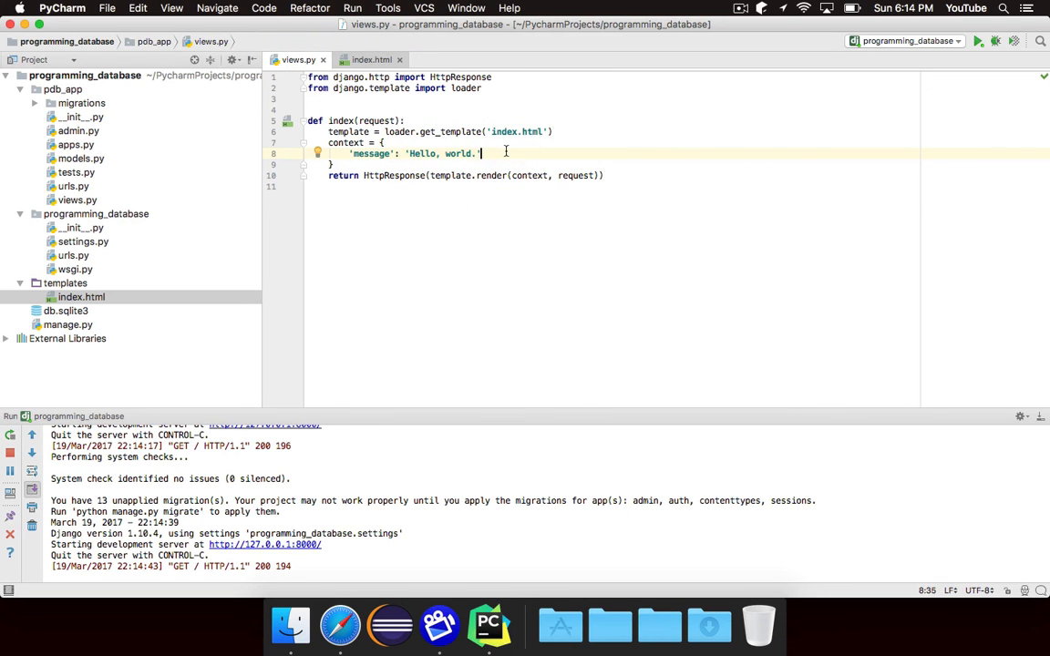
click(516, 175)
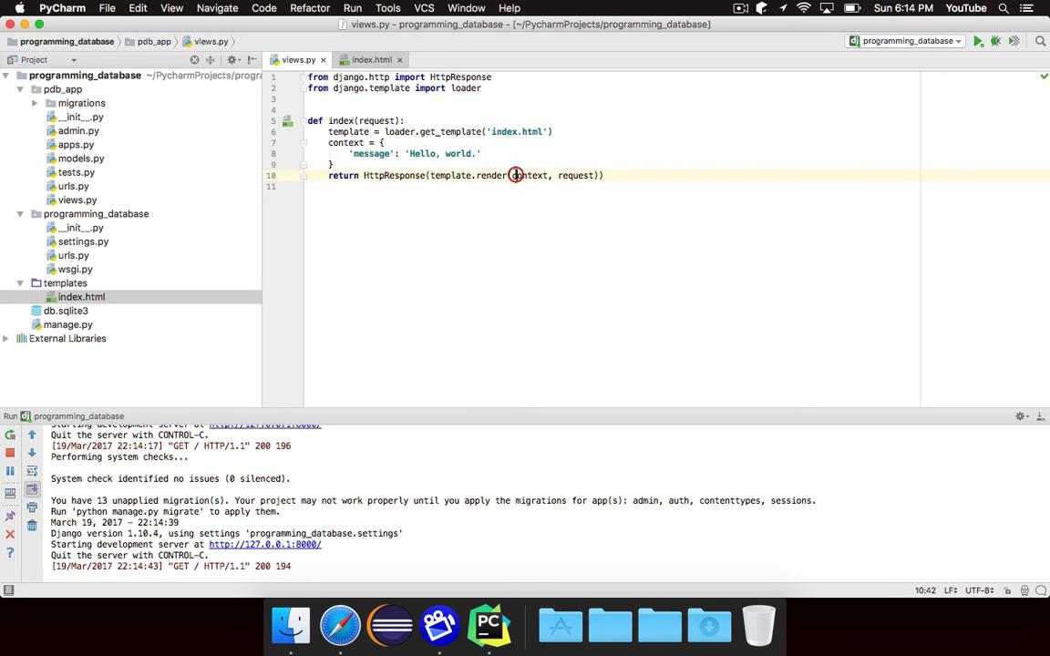
click(481, 153)
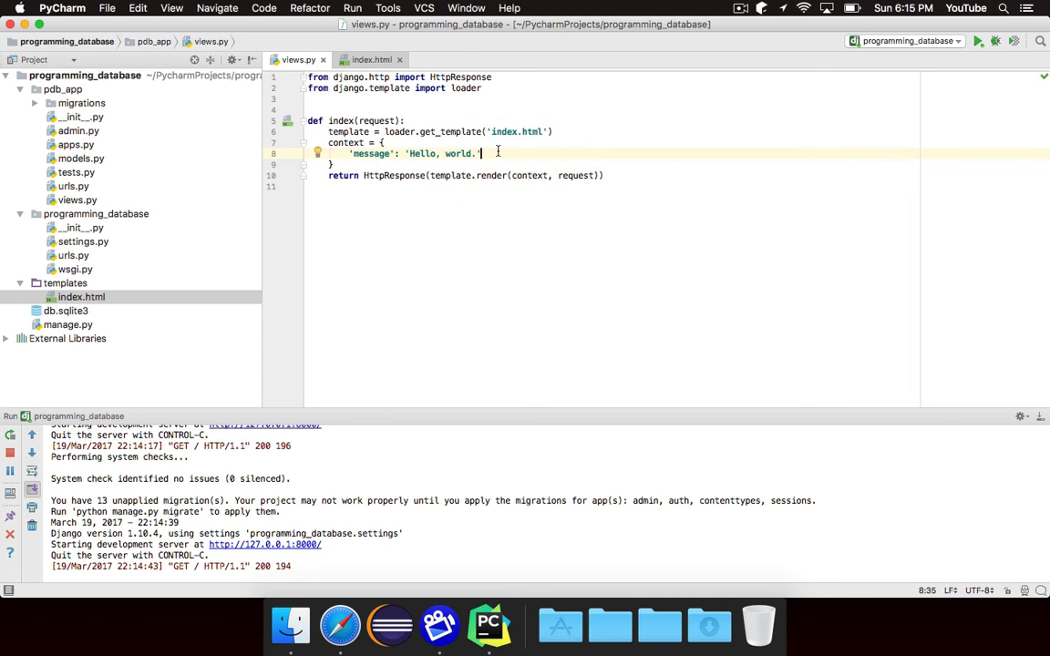